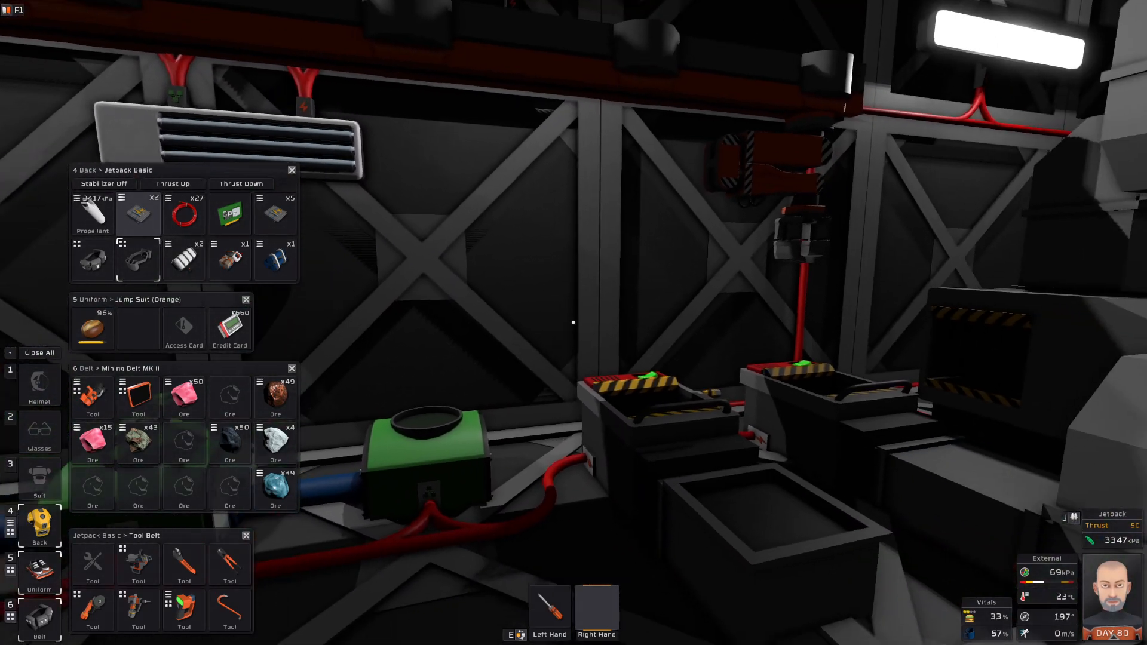
pyautogui.moveTo(572, 322)
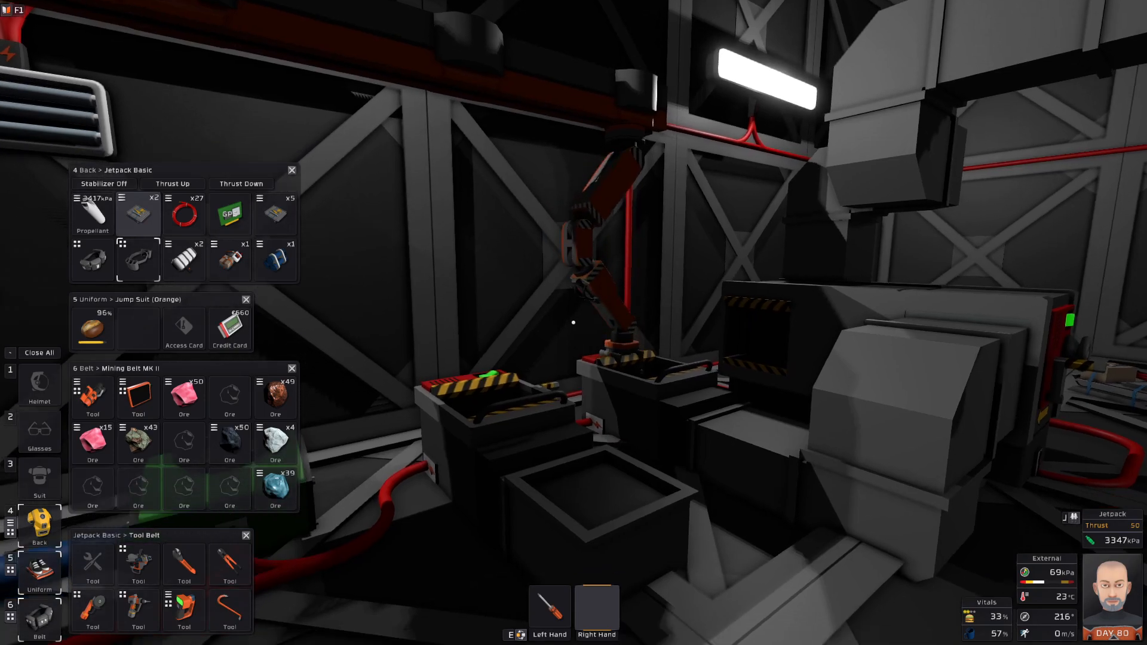
pyautogui.moveTo(572, 320)
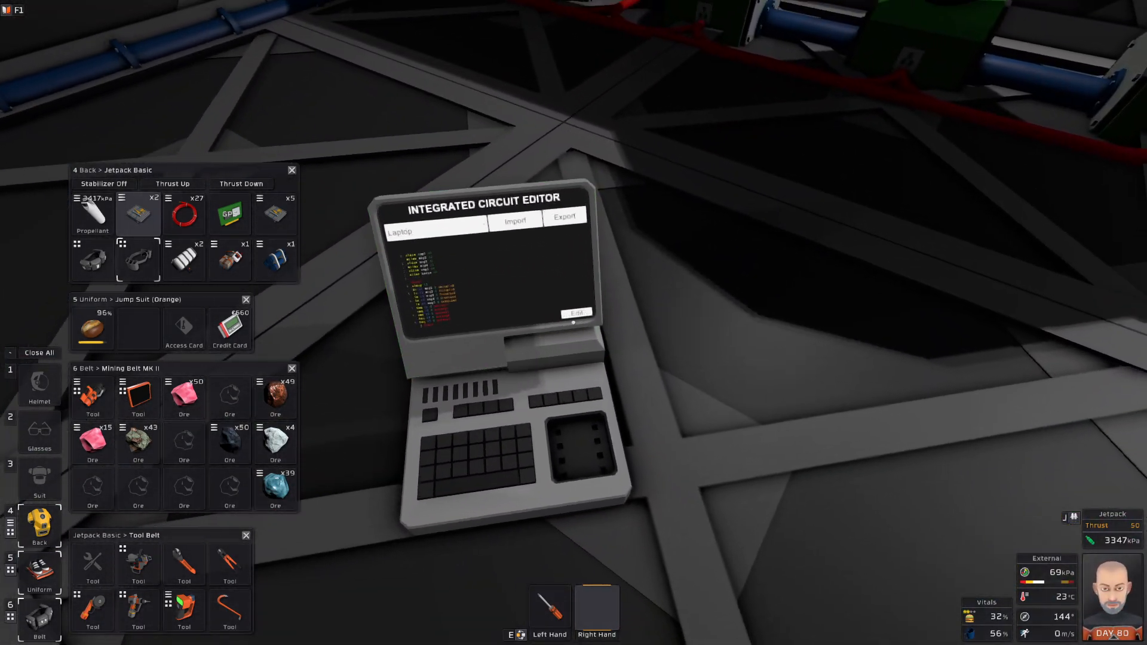
# Edit the laptop script and change line 8 'sleep 12' to 'sleep 10'.
pyautogui.click(576, 313)
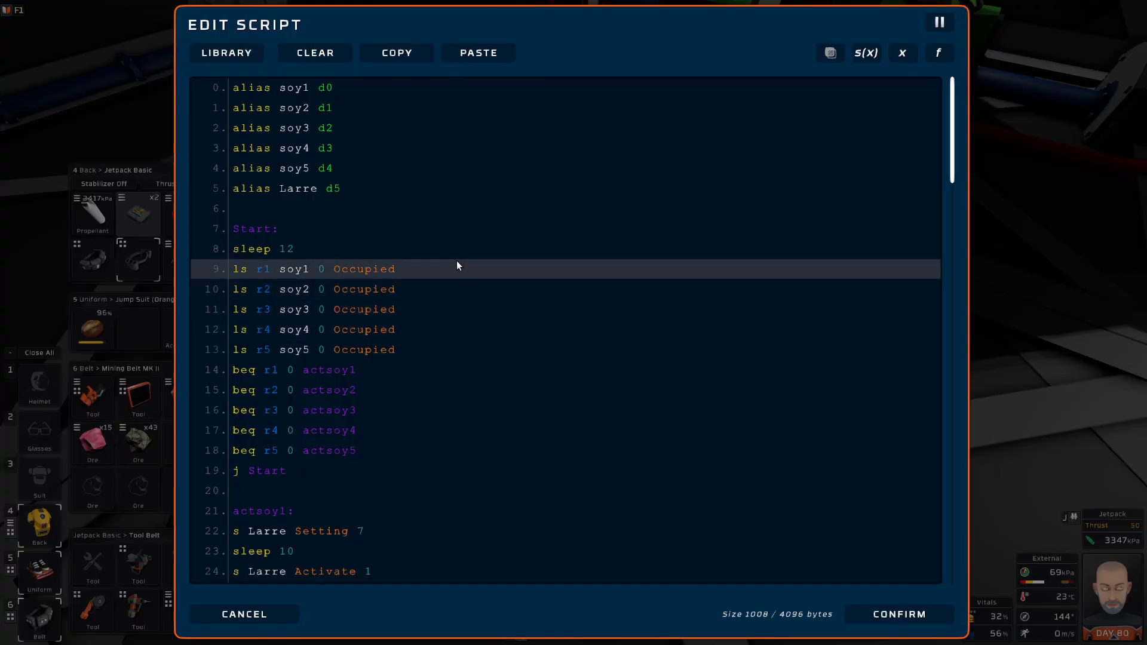
pyautogui.click(401, 208)
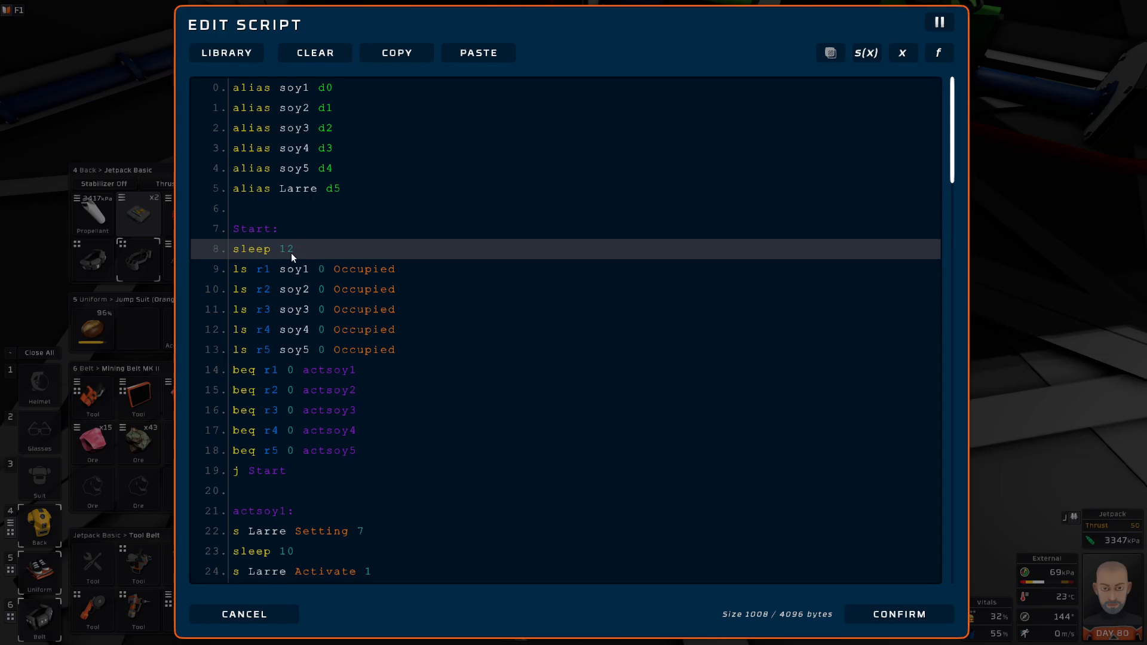
pyautogui.moveTo(296, 252)
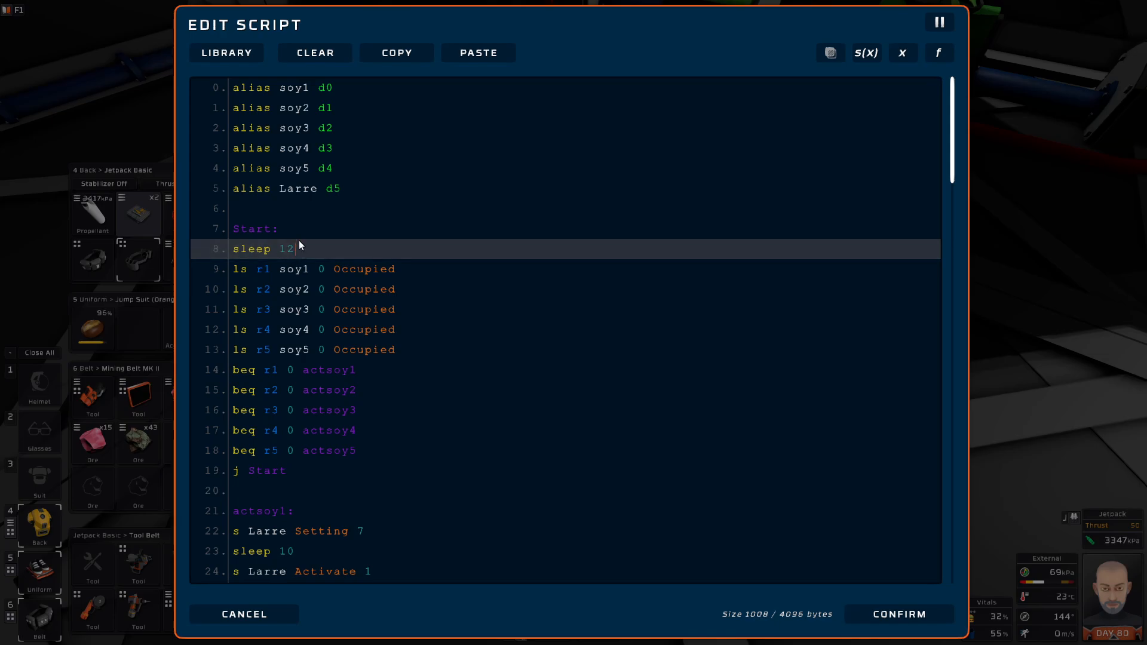
pyautogui.write('10')
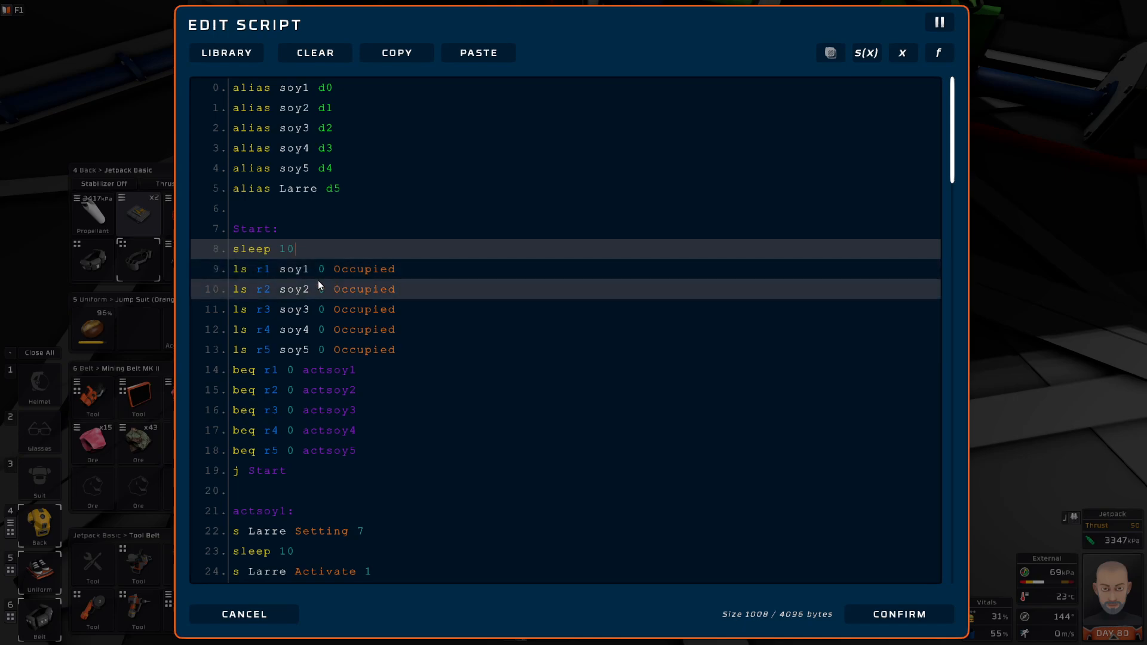
pyautogui.moveTo(267, 350)
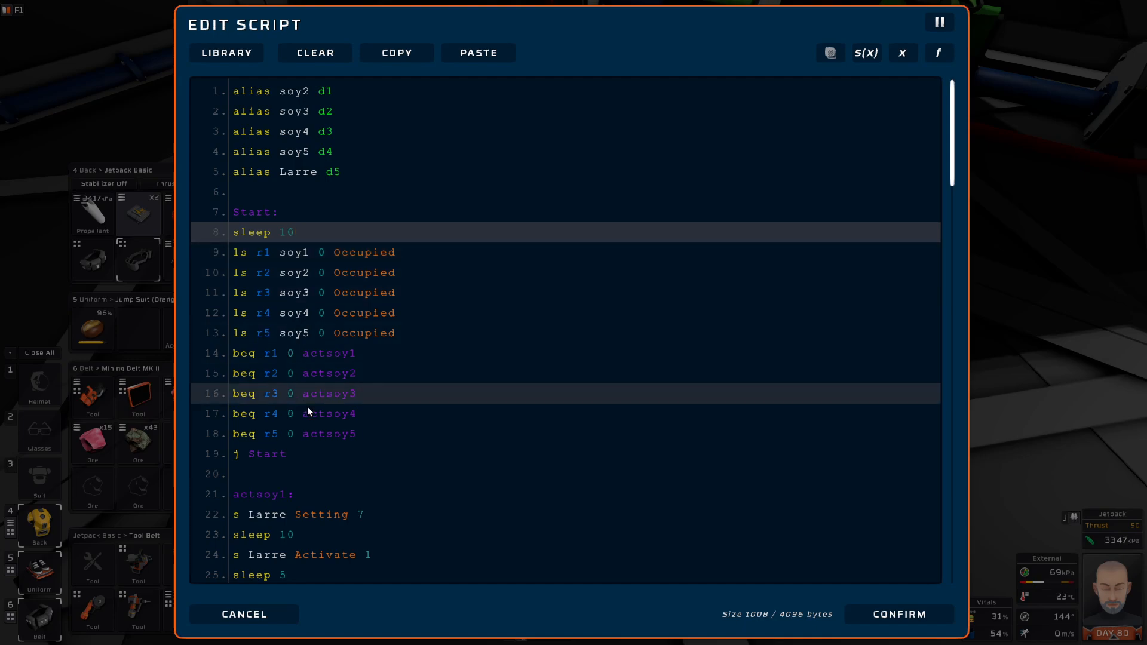
pyautogui.click(253, 261)
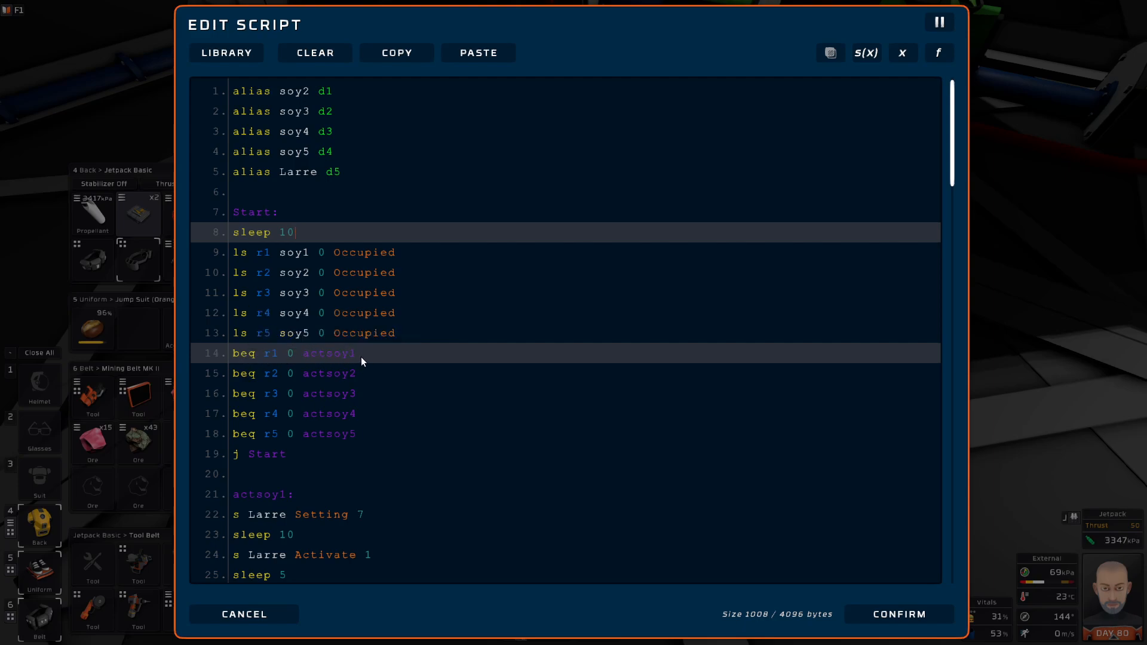
# Change 'sleep 5' to 'sleep 2' on line 25 (actsoy1) and line 36 (actsoy2).
pyautogui.scroll(-3)
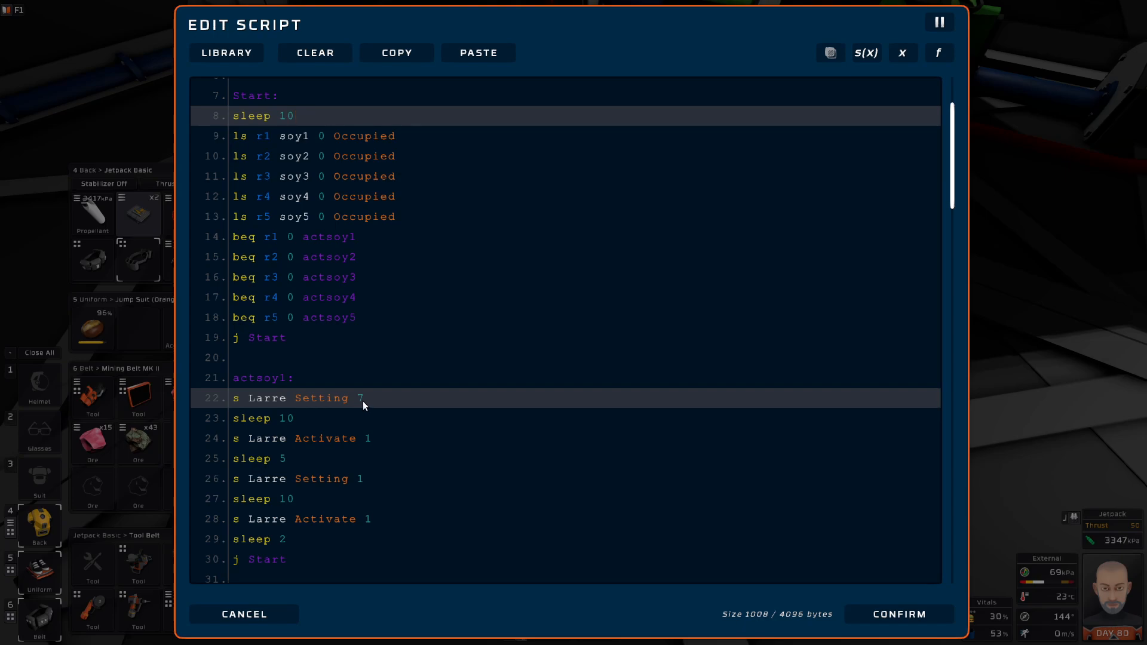
pyautogui.click(303, 418)
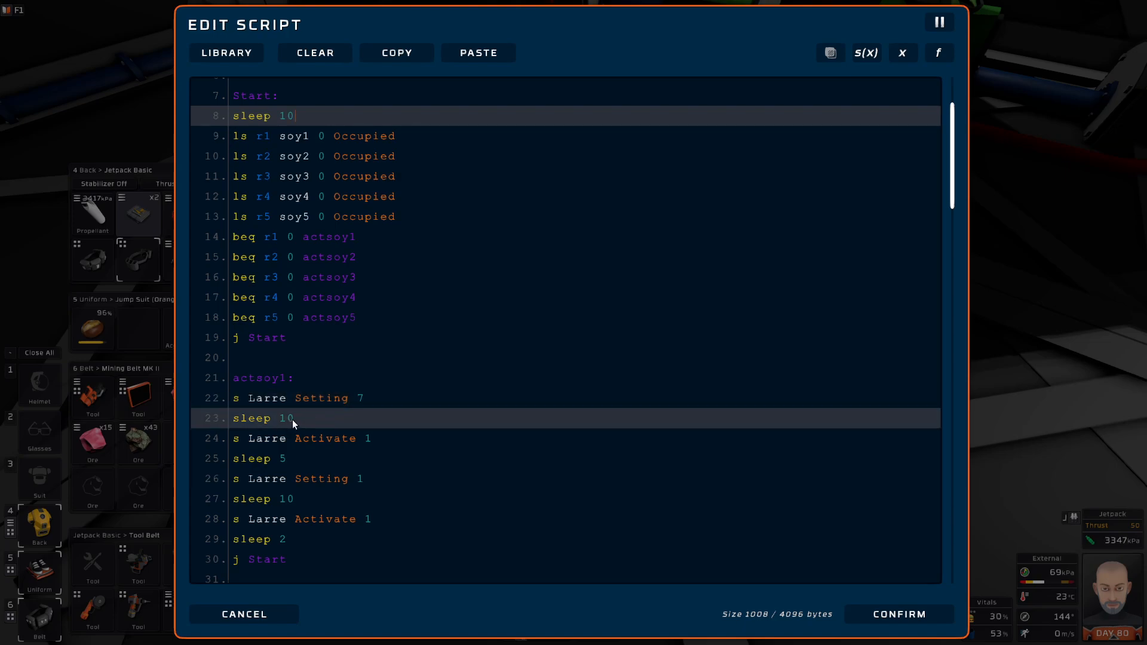
pyautogui.click(283, 458)
pyautogui.write('2')
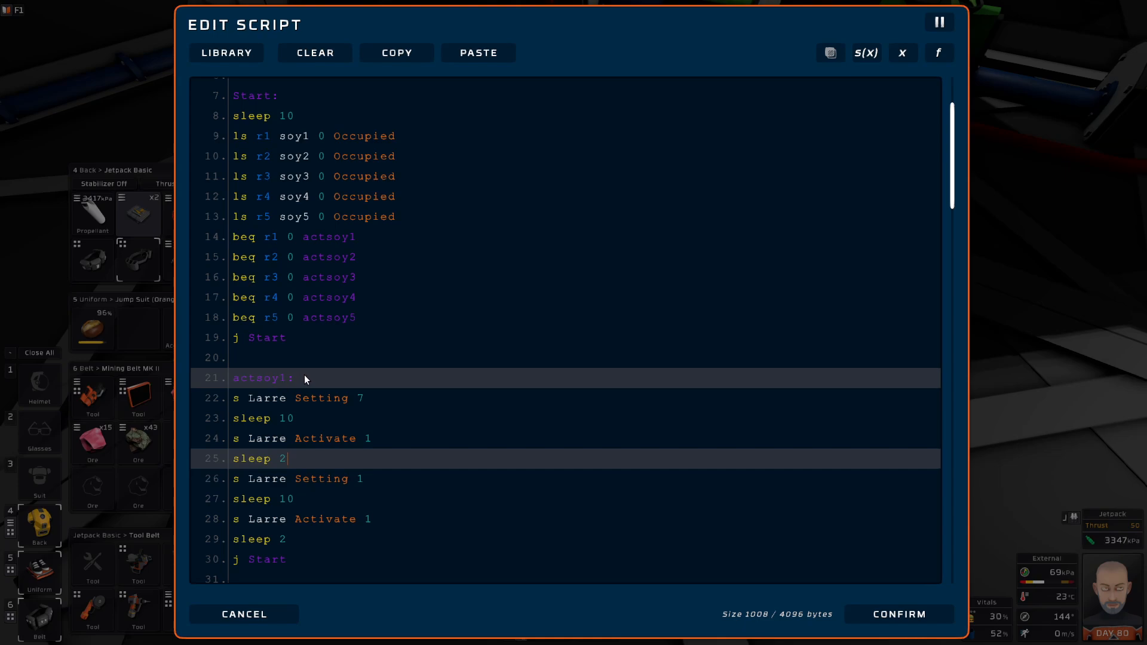
pyautogui.scroll(-3)
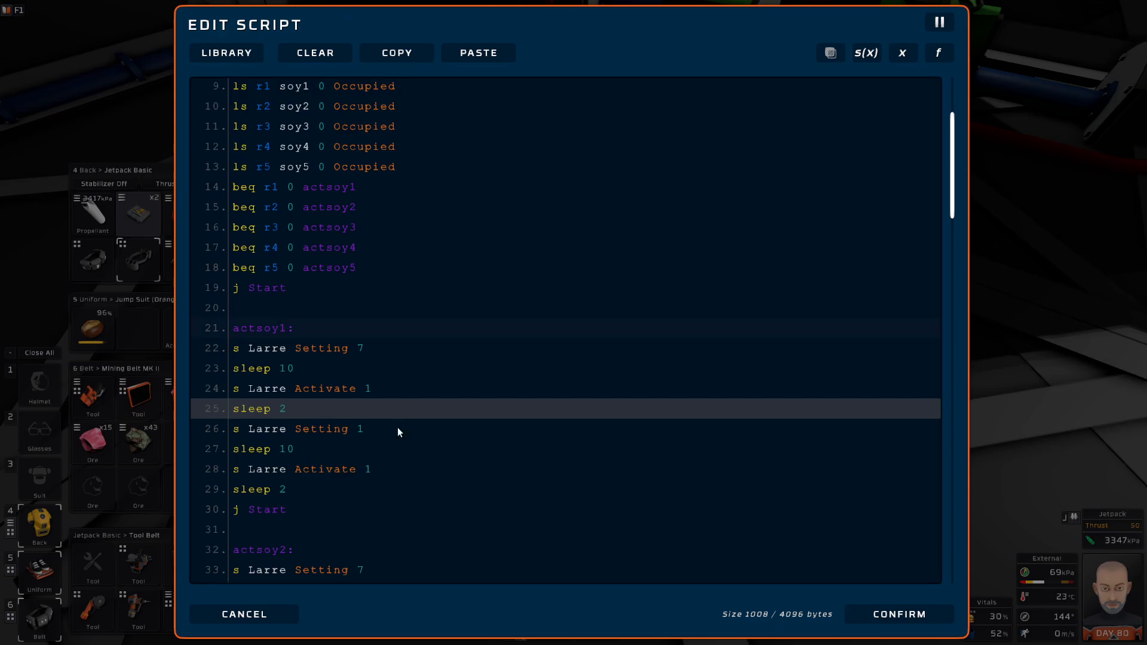
pyautogui.scroll(-3)
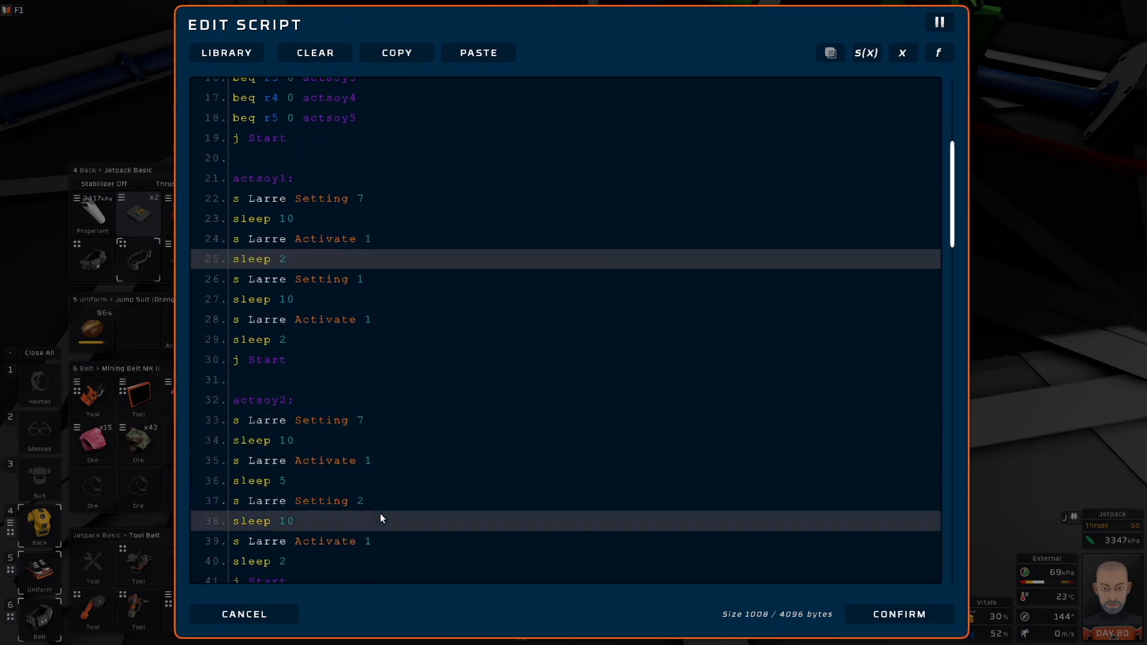
pyautogui.click(304, 259)
pyautogui.write('2')
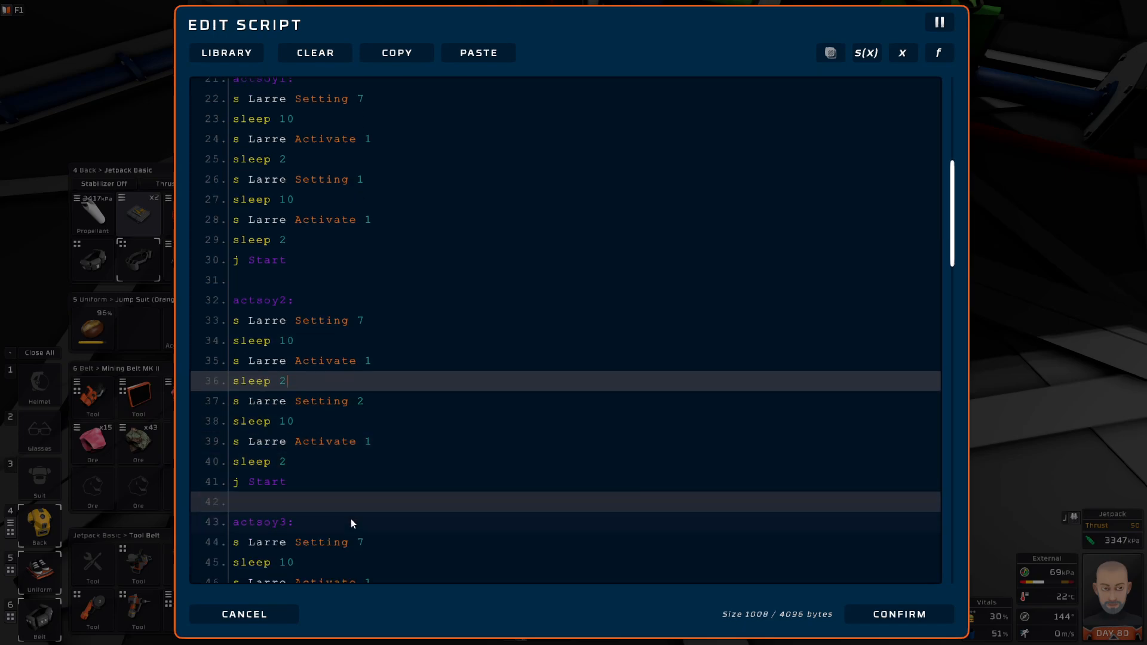
pyautogui.scroll(-3)
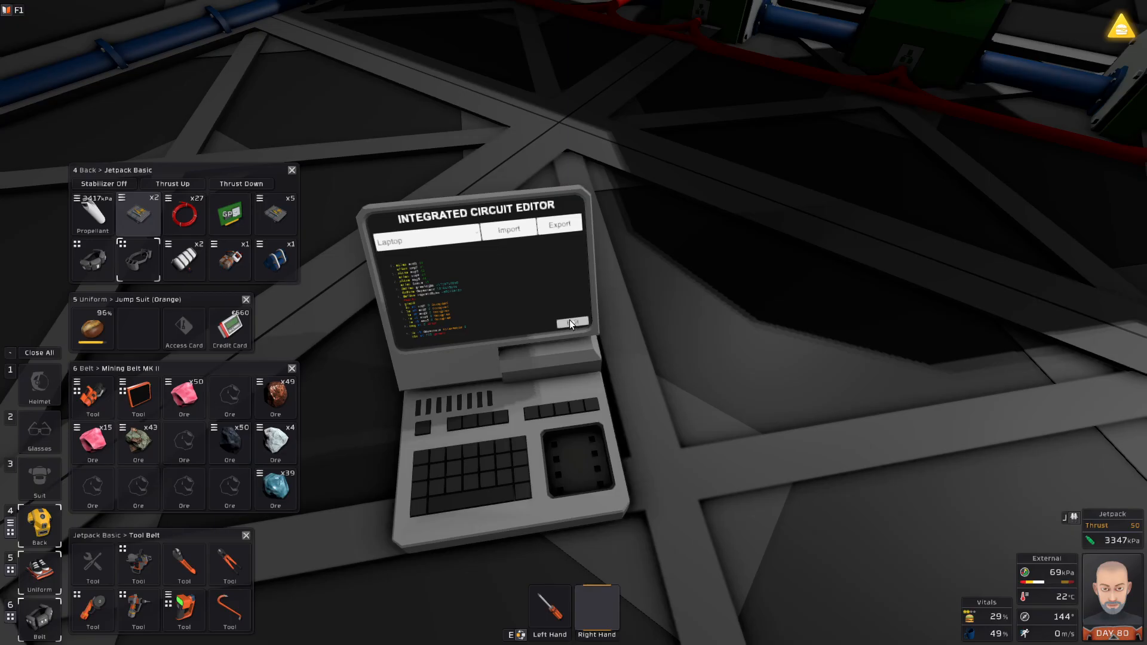
pyautogui.click(571, 325)
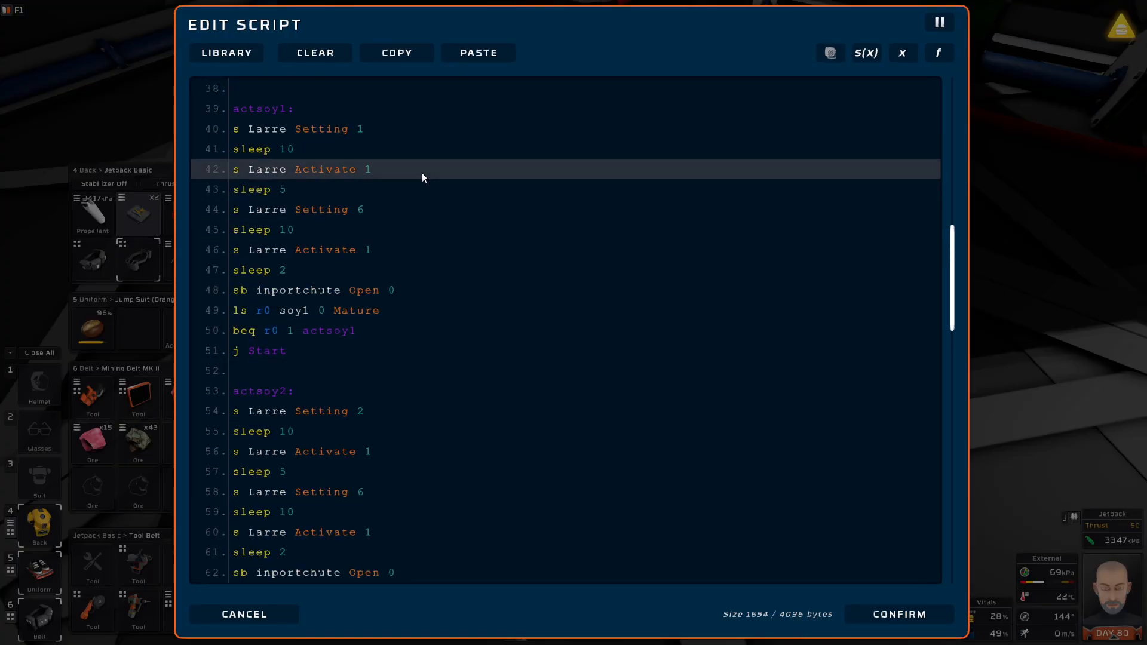
pyautogui.scroll(-3)
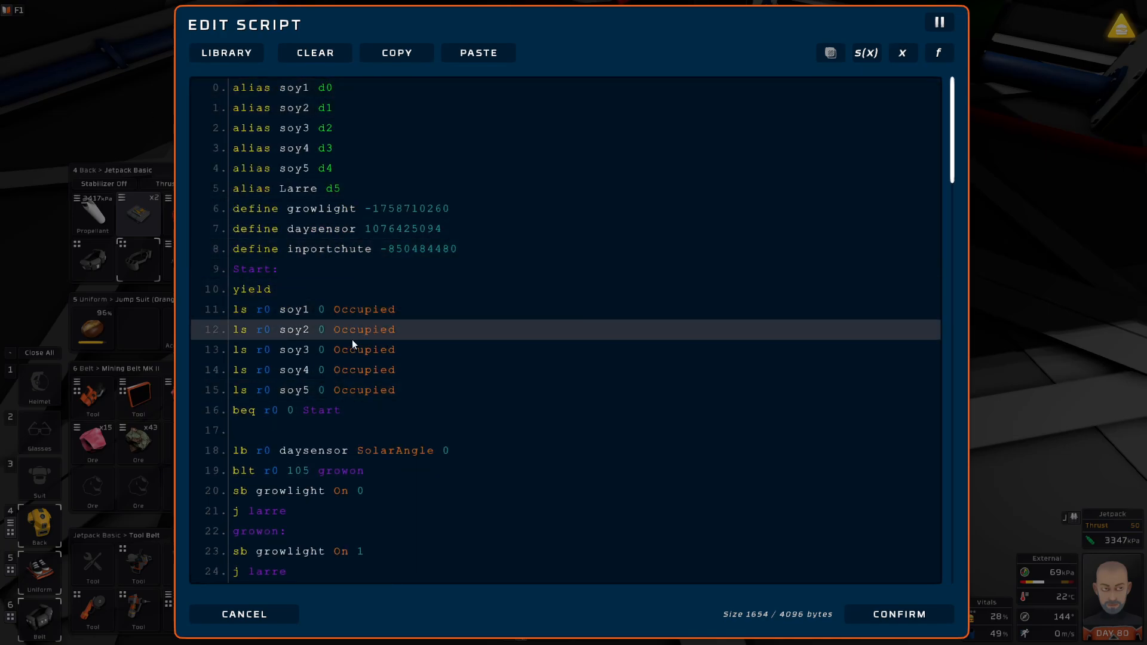
pyautogui.click(322, 310)
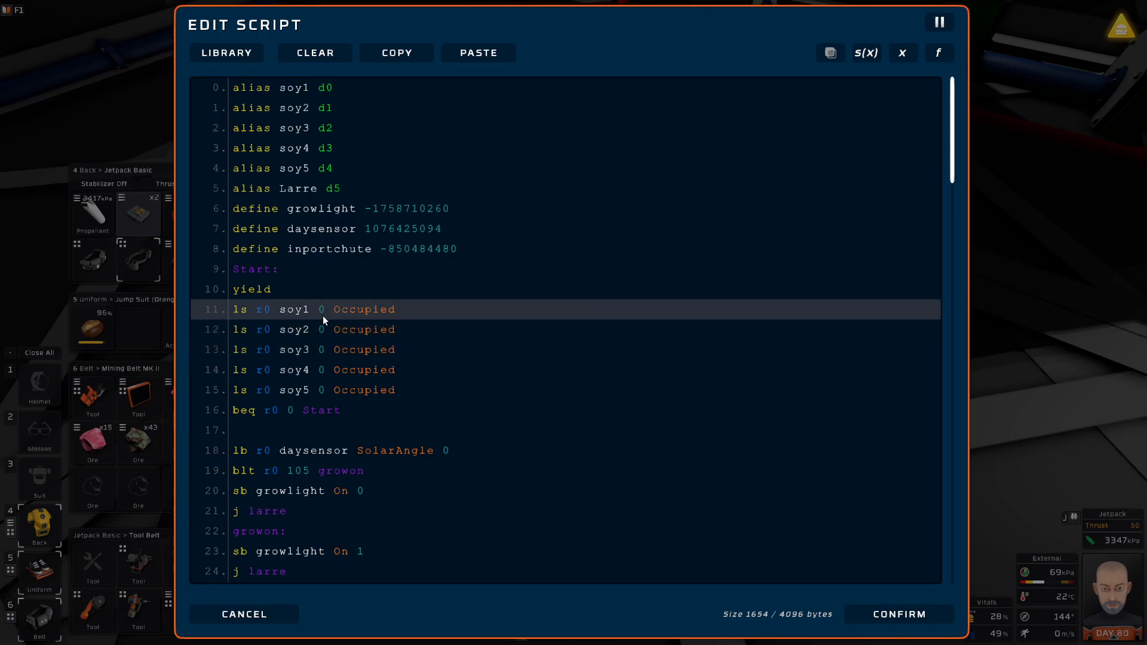
pyautogui.click(293, 329)
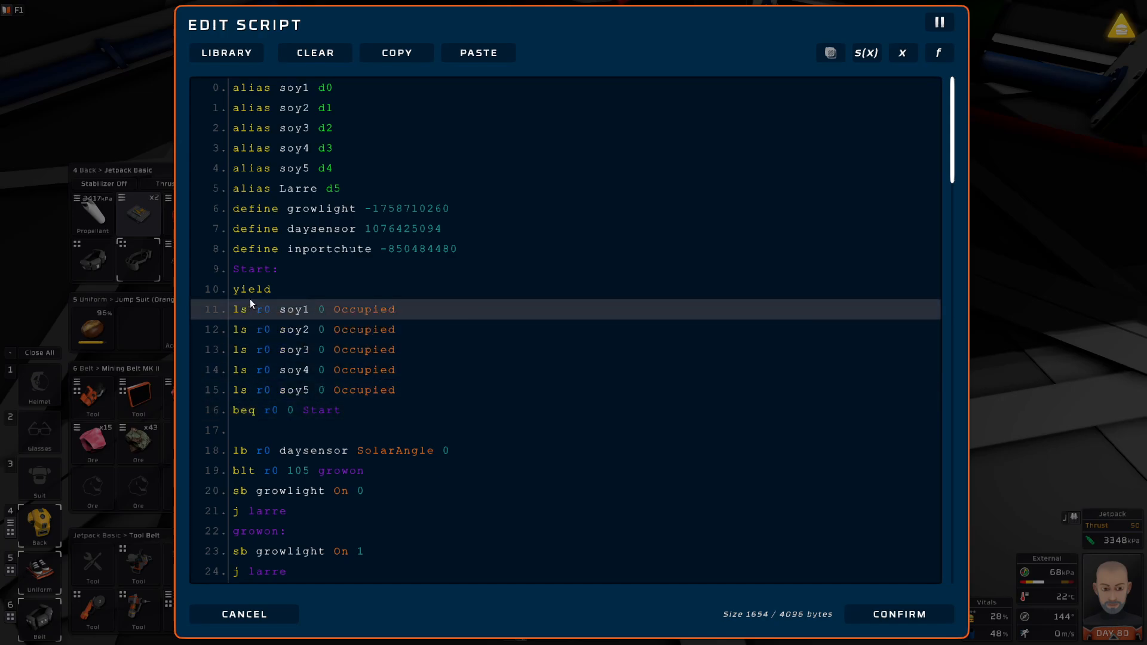
pyautogui.moveTo(294, 315)
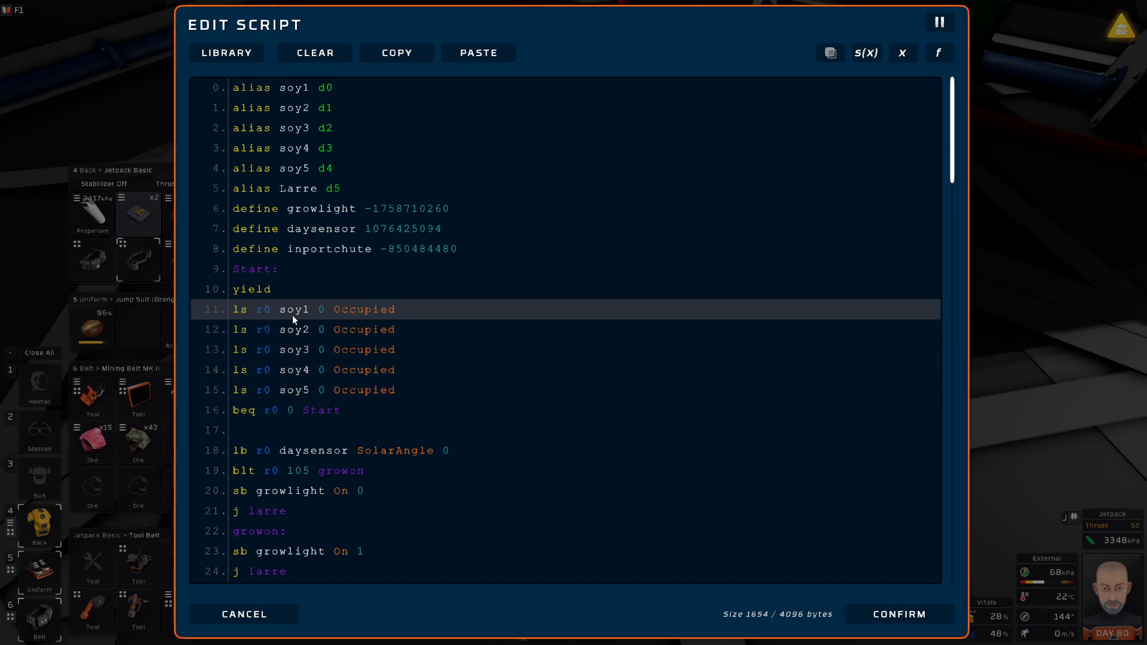
pyautogui.click(300, 329)
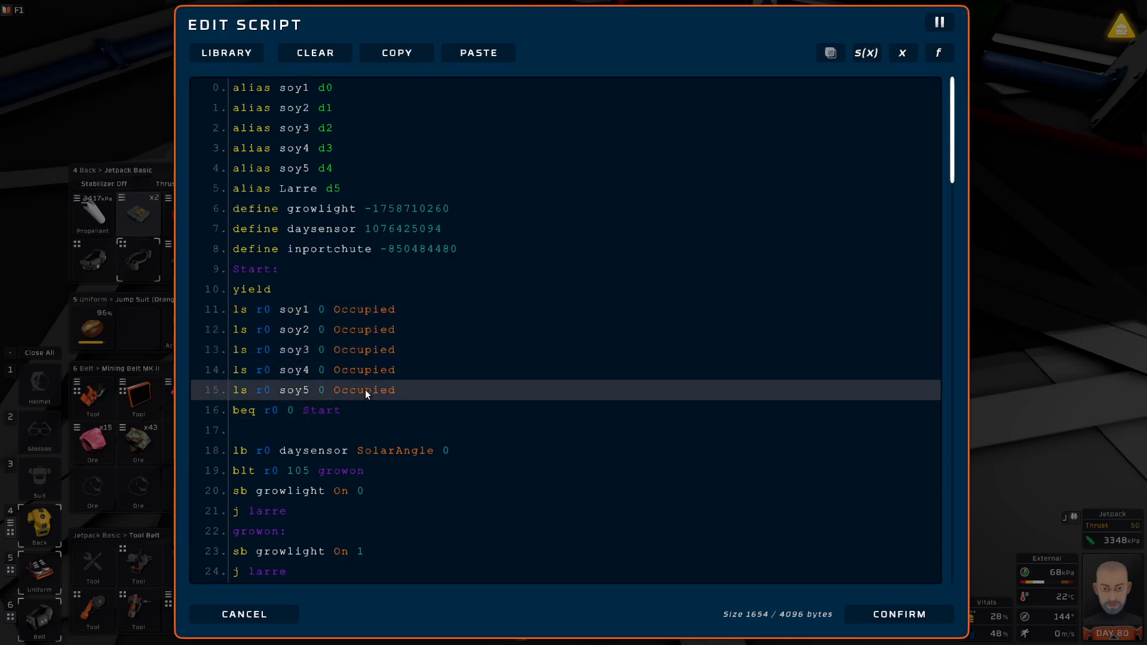
pyautogui.click(364, 310)
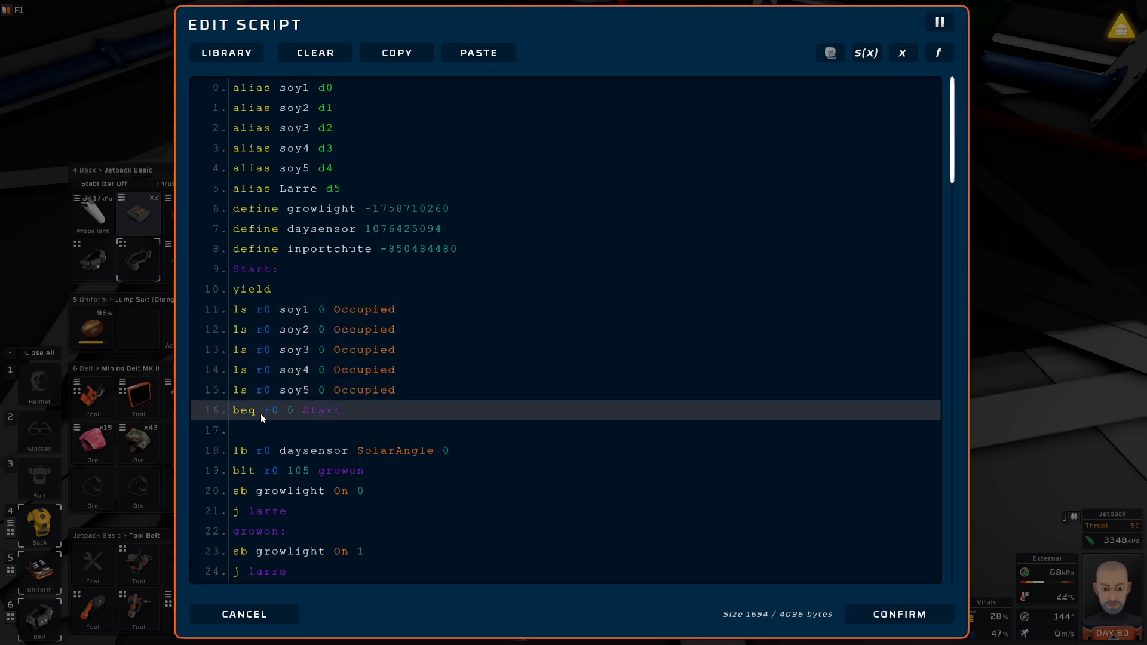
pyautogui.click(262, 268)
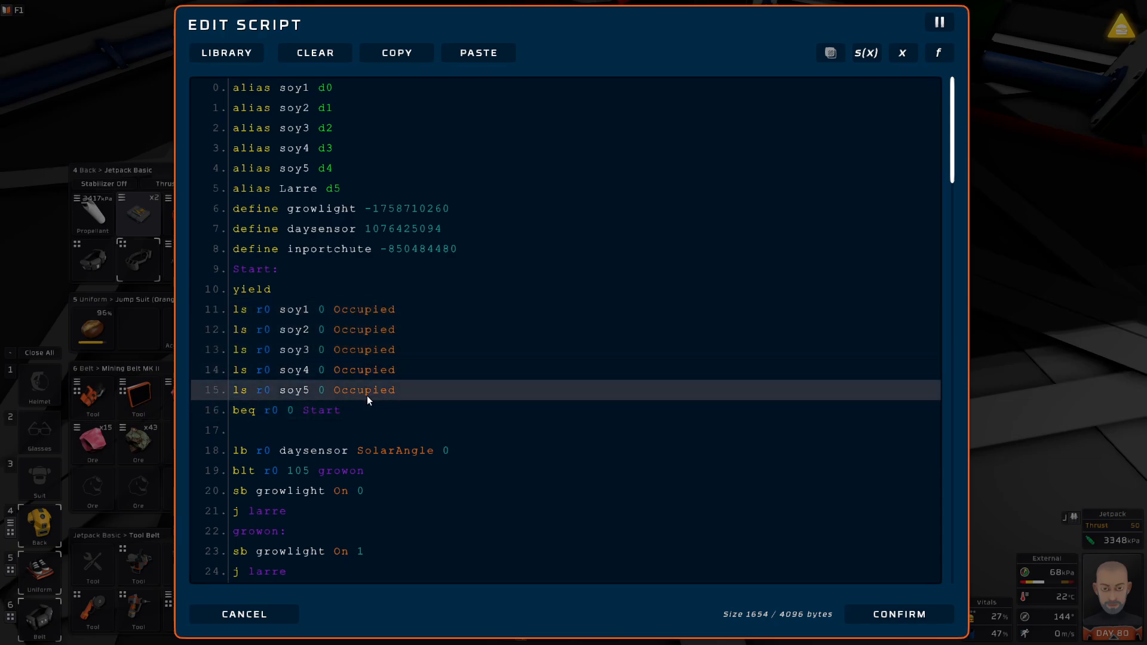
pyautogui.scroll(-3)
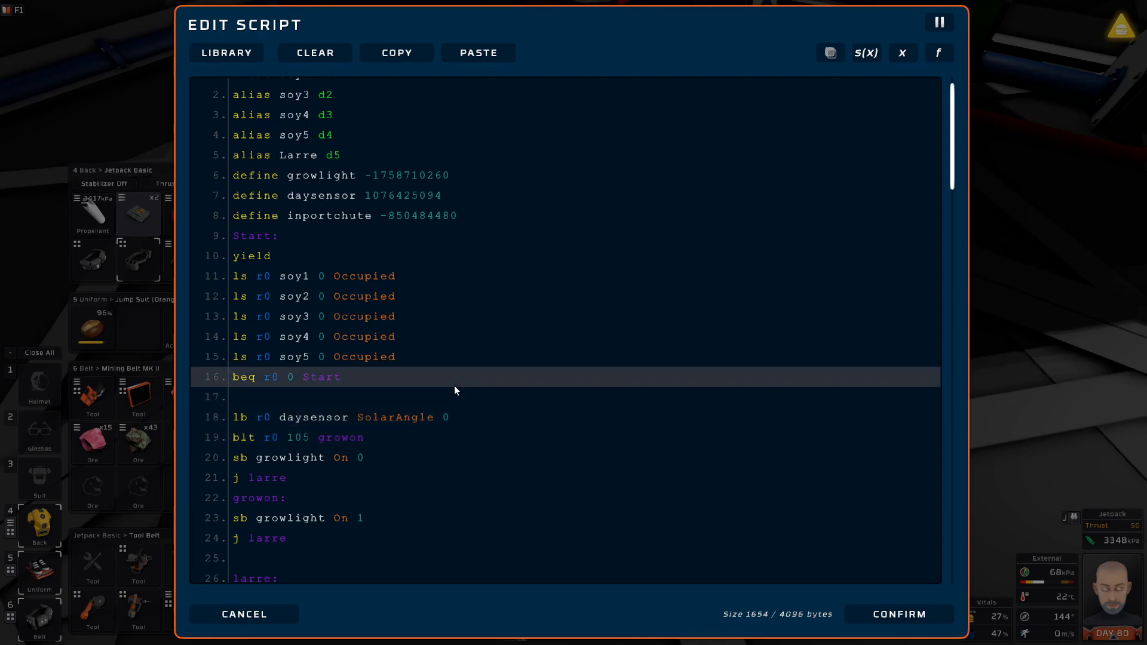
pyautogui.scroll(-3)
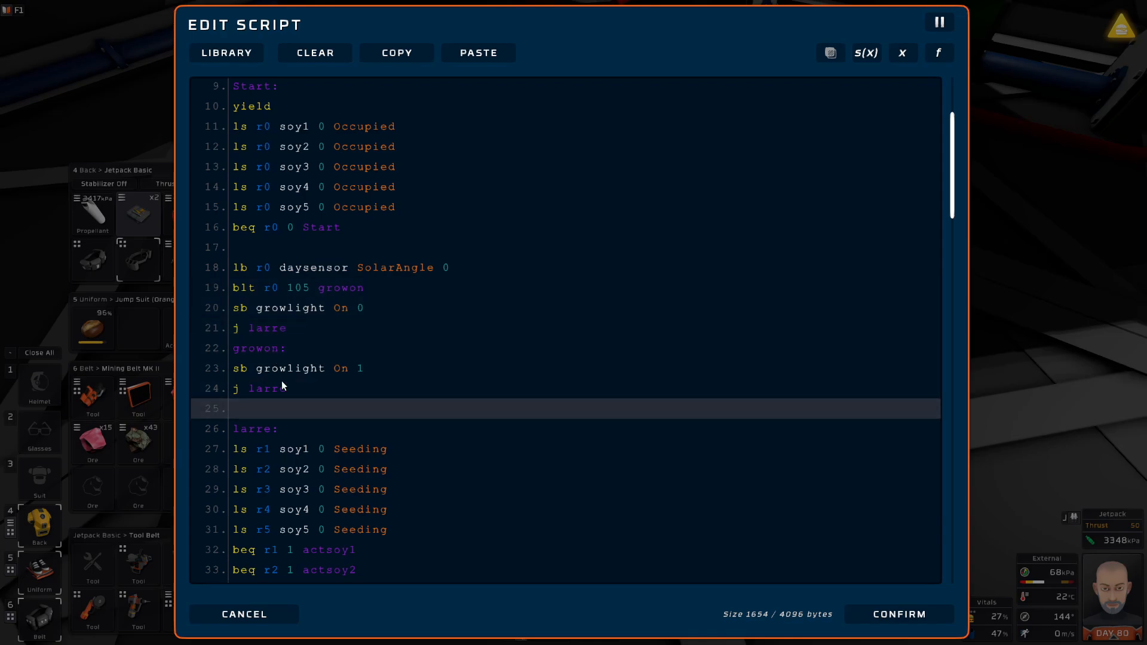
pyautogui.scroll(-3)
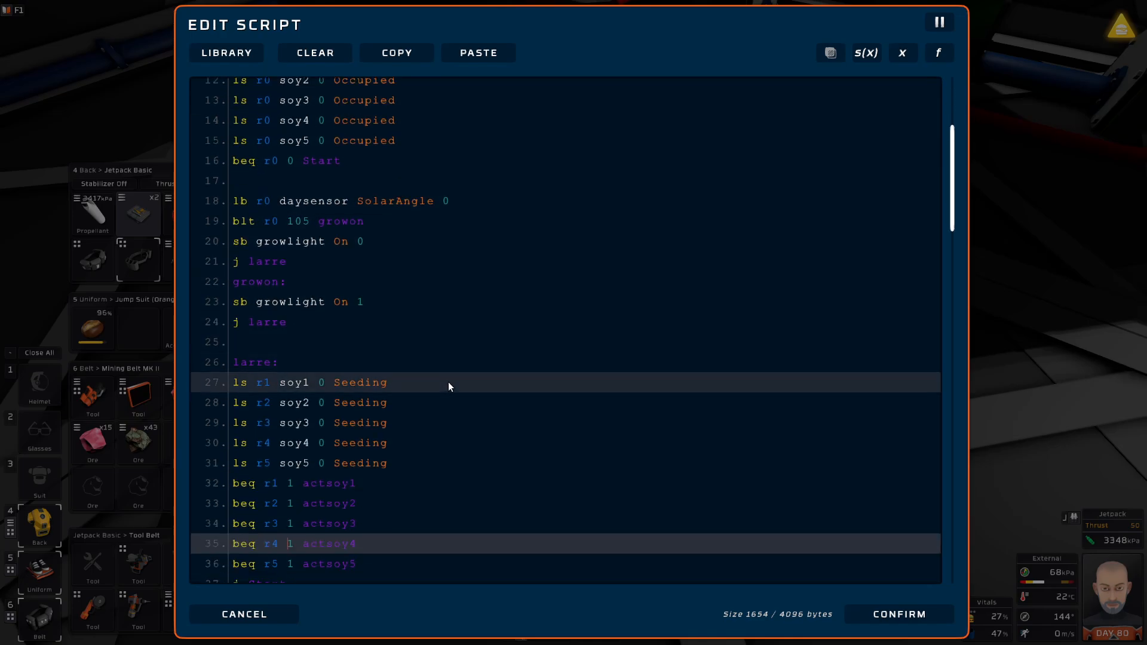
pyautogui.scroll(-3)
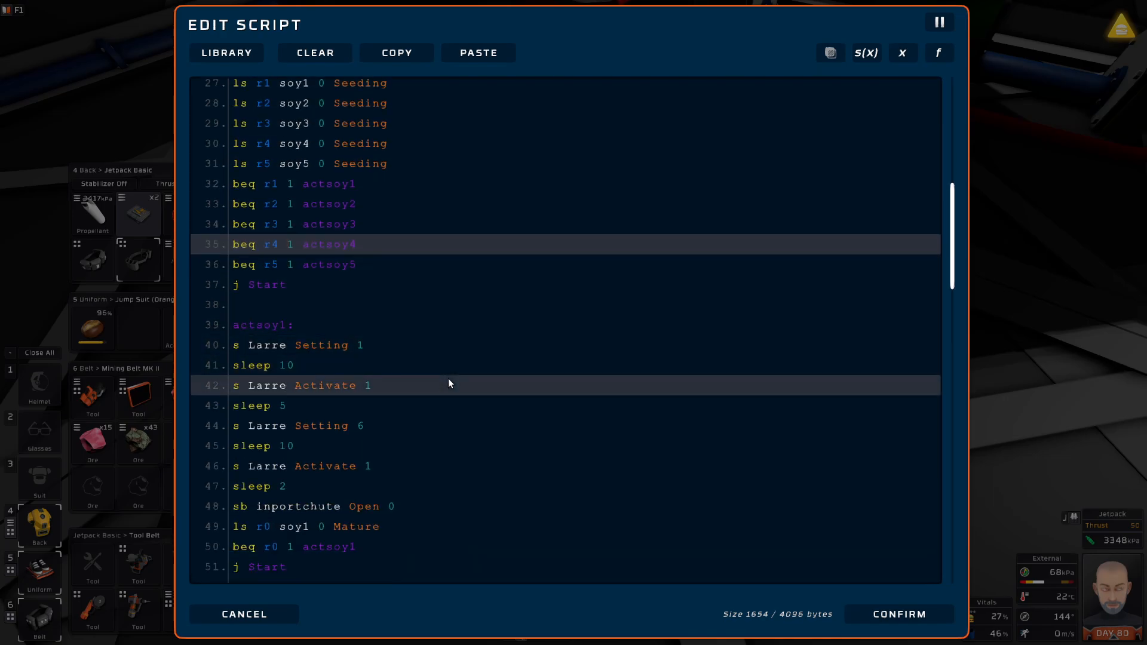
pyautogui.scroll(-3)
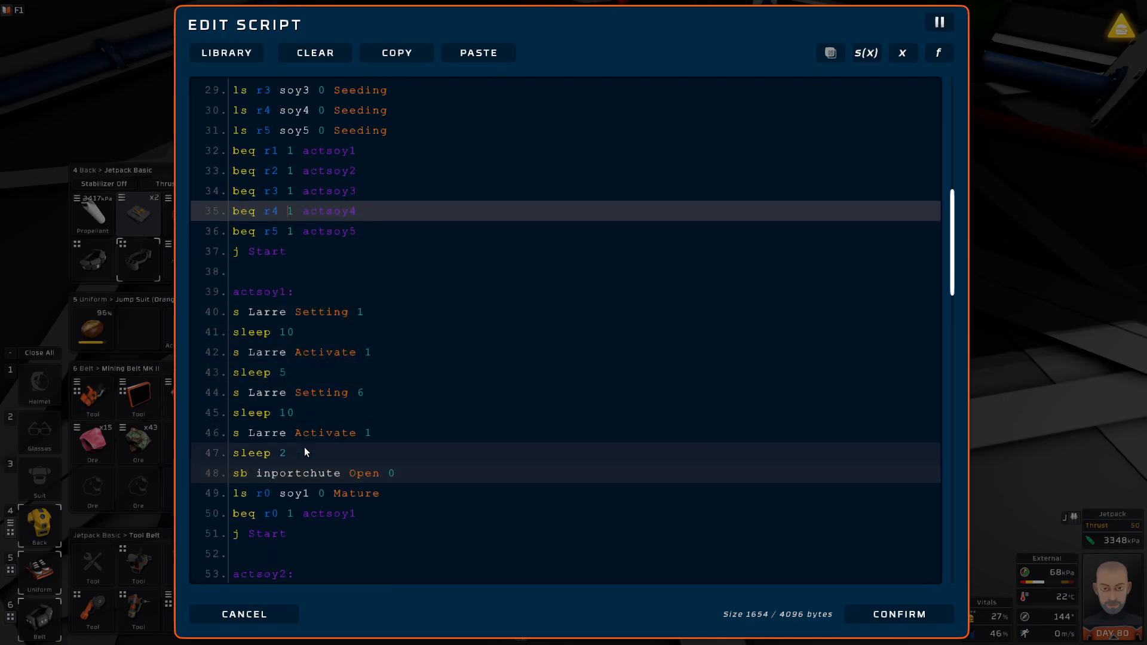
pyautogui.scroll(-3)
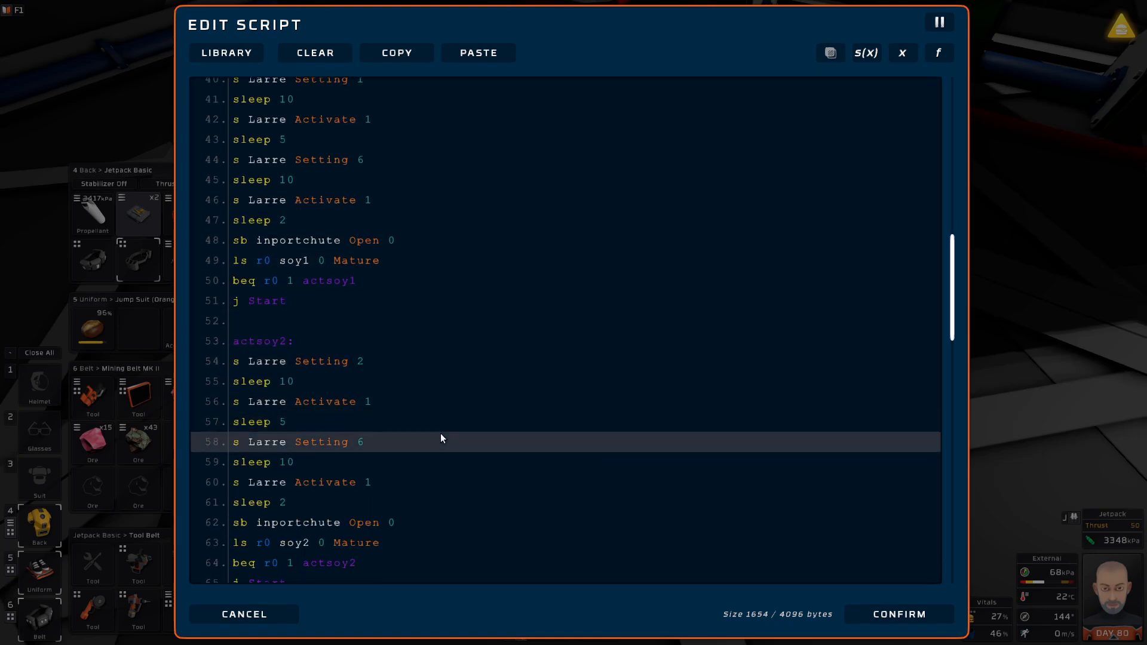
pyautogui.scroll(-3)
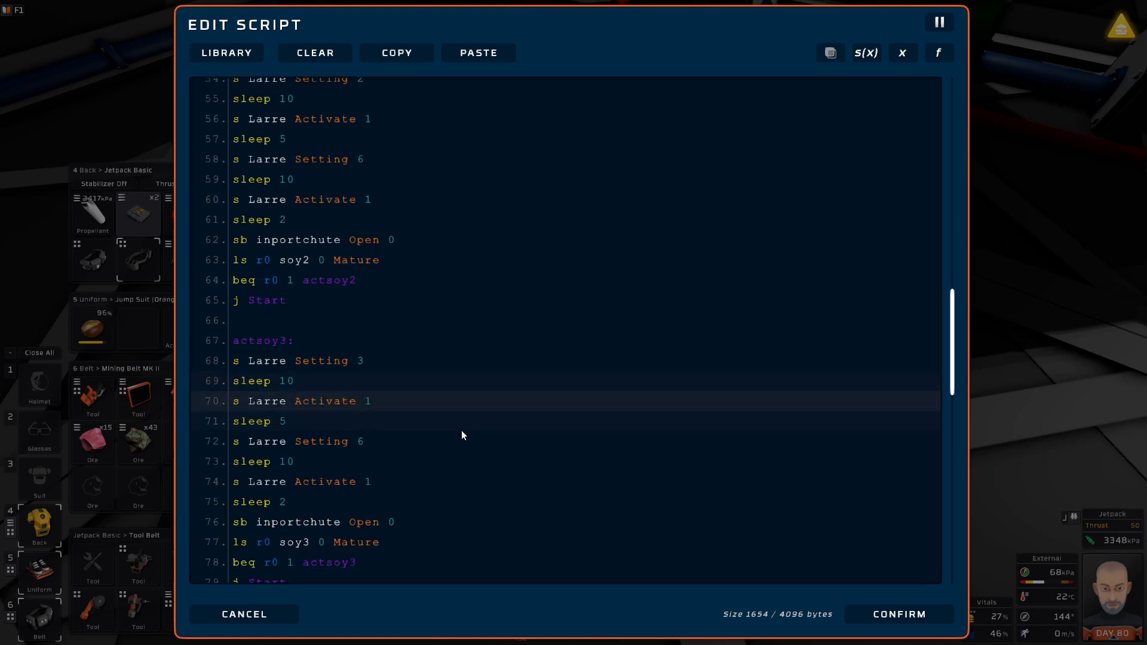
pyautogui.scroll(-3)
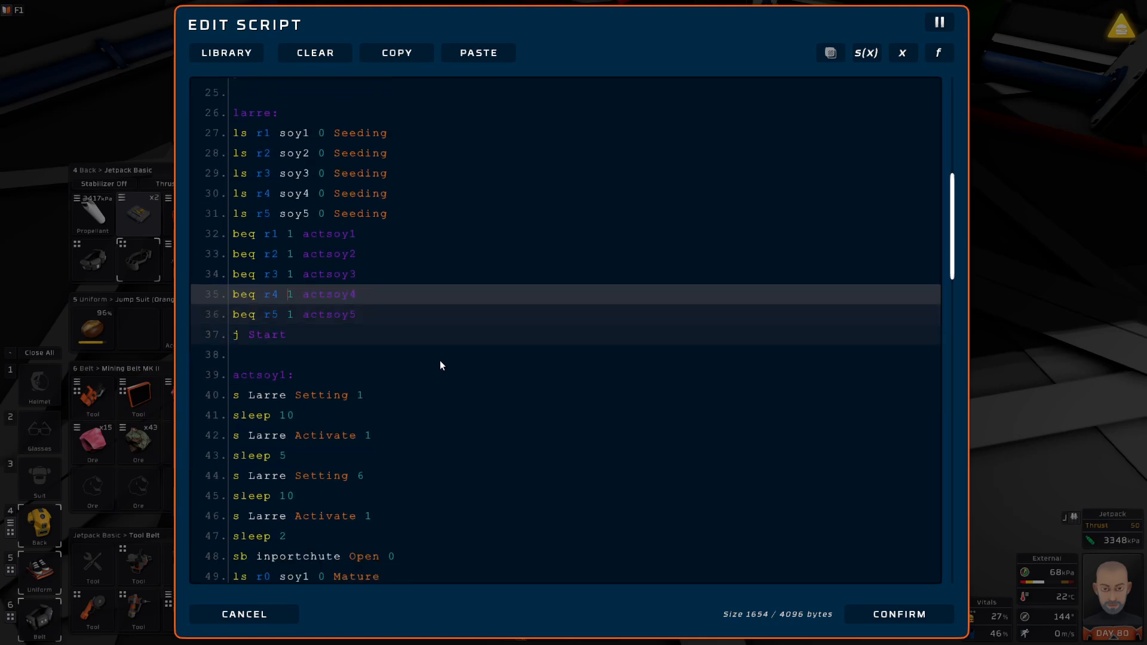
# Review the actsoy routines and confirm the script unchanged, closing the editor.
pyautogui.scroll(-3)
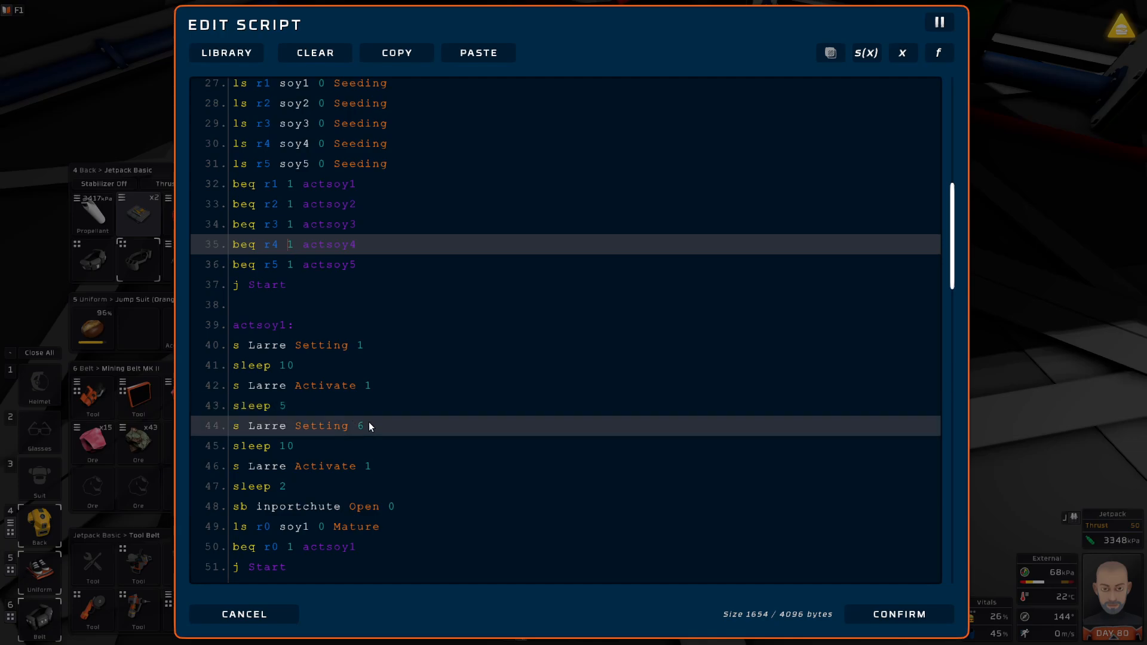
pyautogui.moveTo(365, 433)
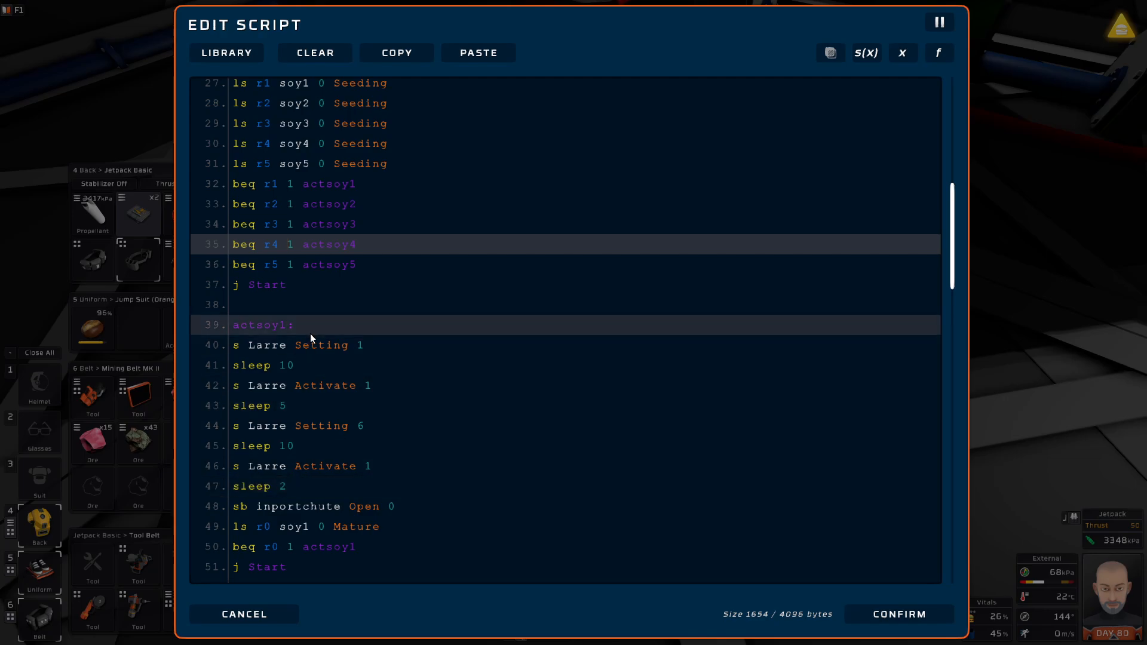
pyautogui.scroll(-3)
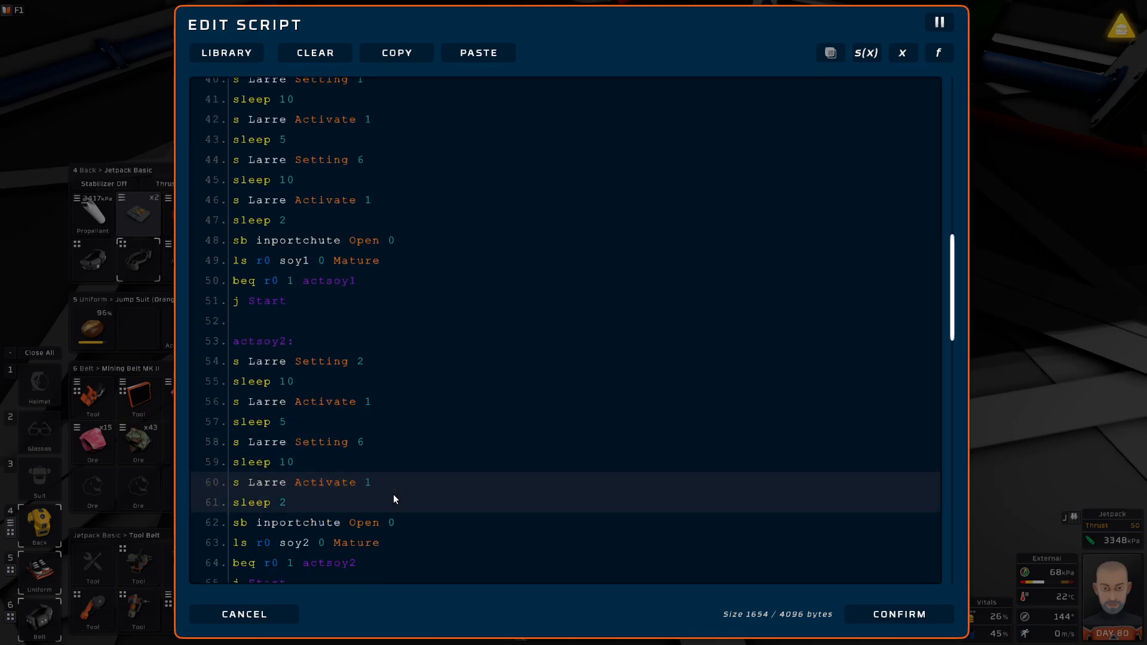
pyautogui.scroll(-3)
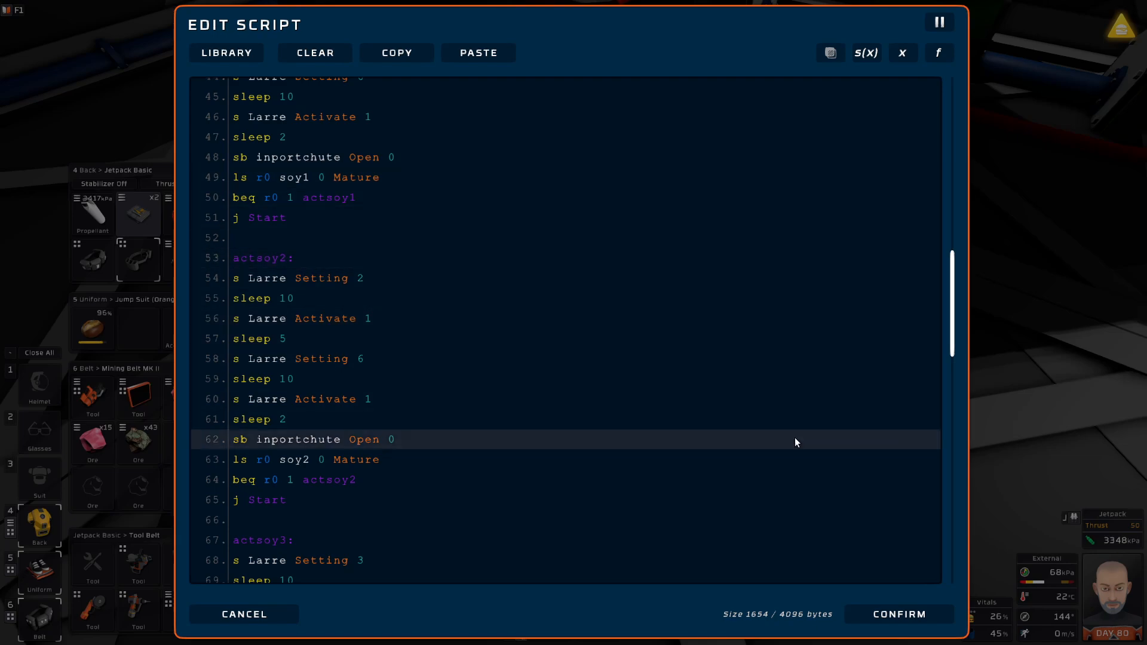
pyautogui.moveTo(909, 619)
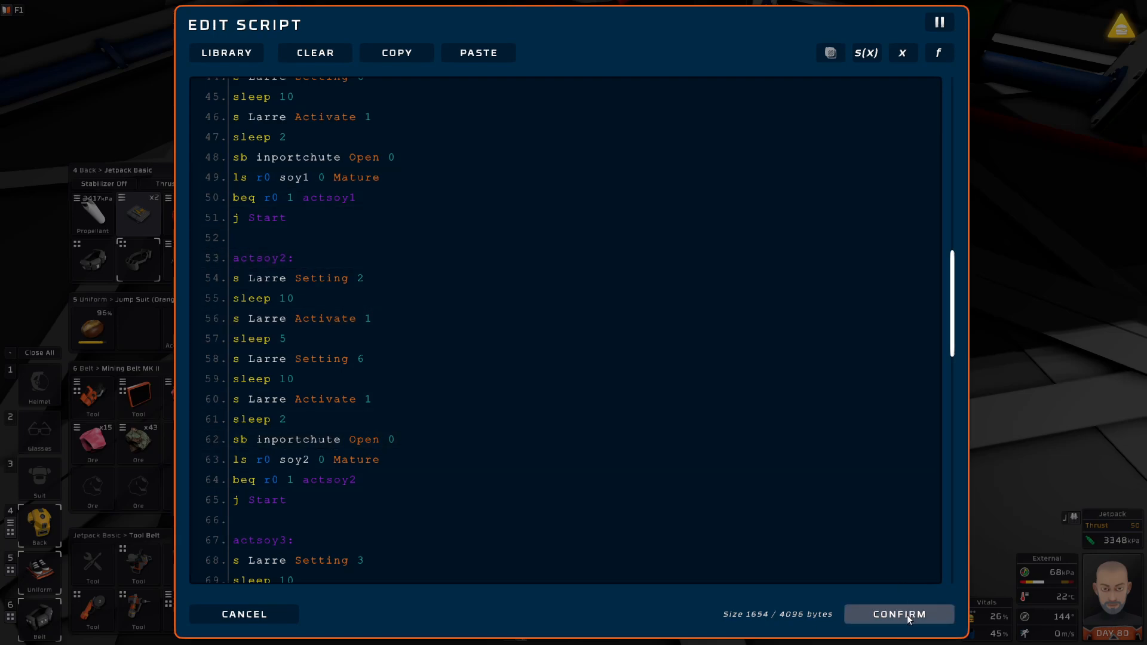
pyautogui.click(898, 614)
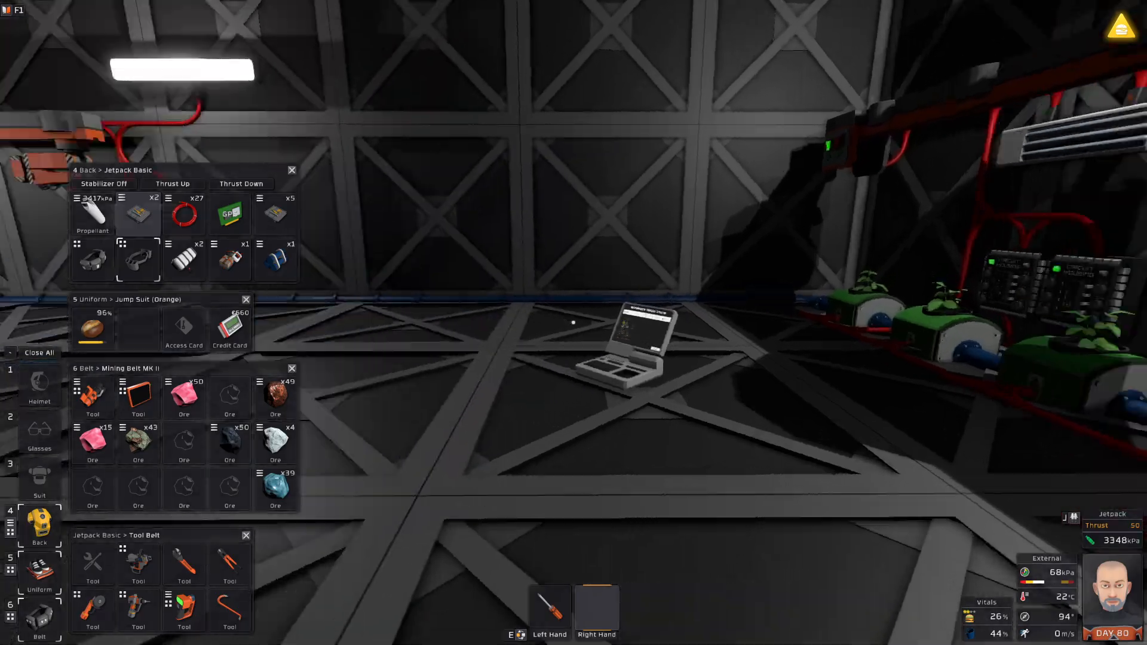
pyautogui.moveTo(568, 322)
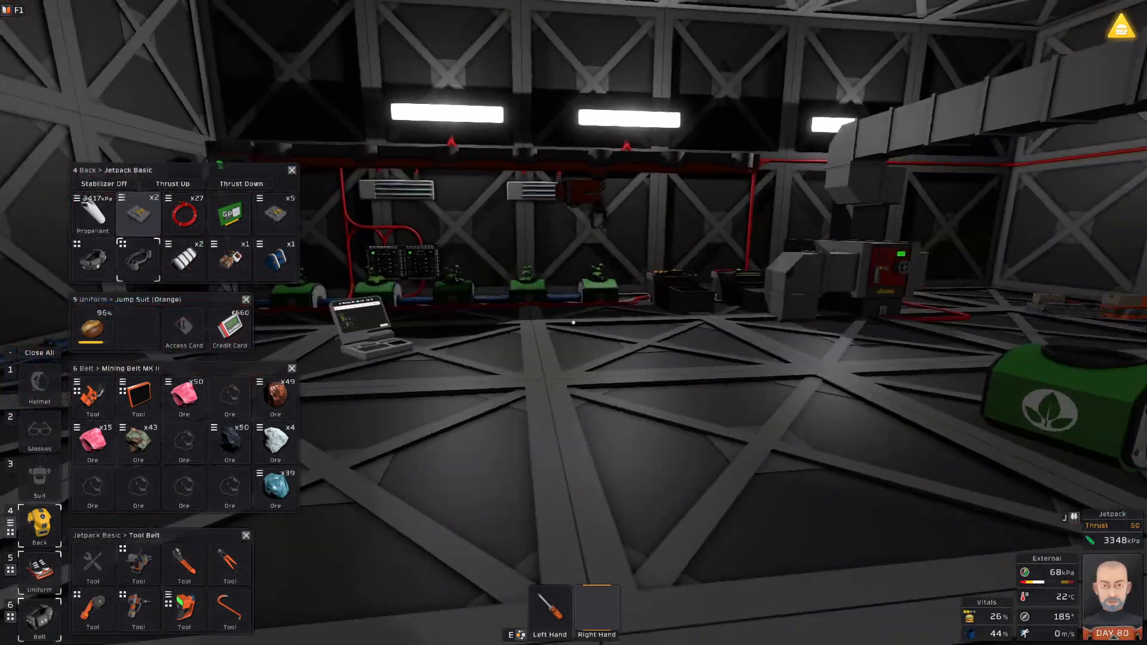
pyautogui.moveTo(571, 323)
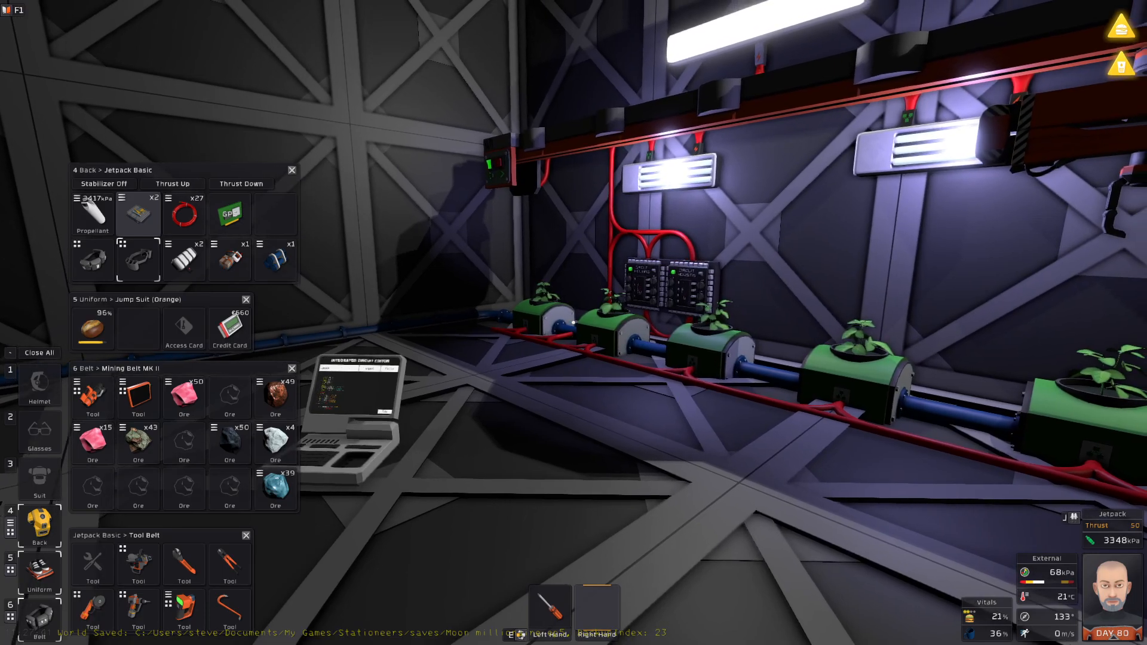
pyautogui.moveTo(573, 321)
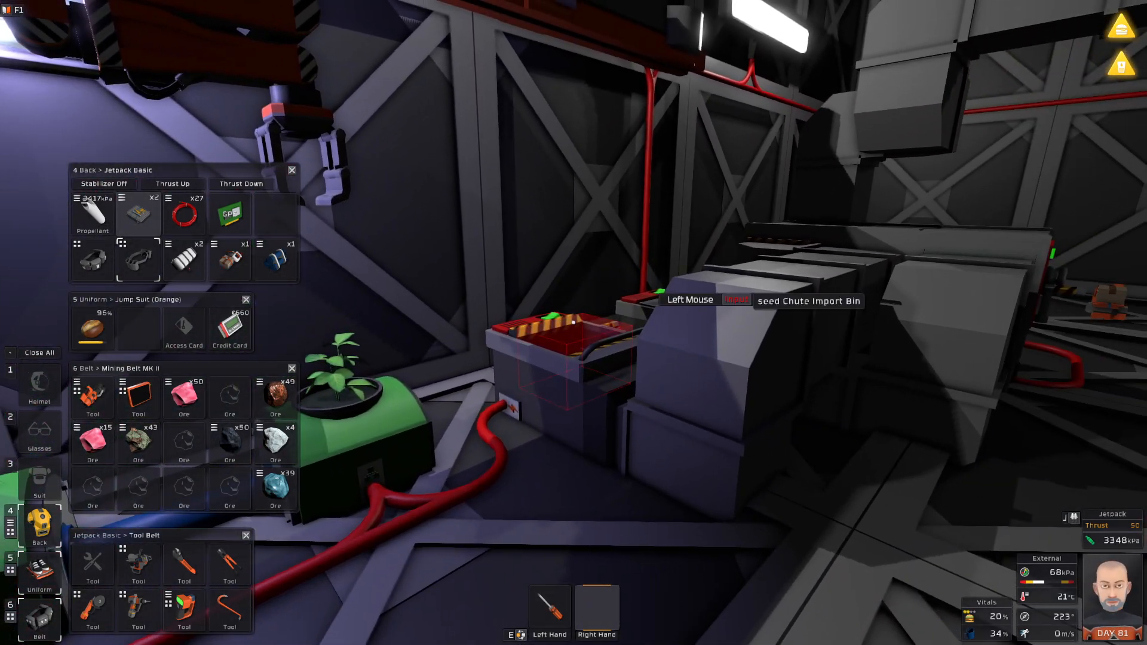
pyautogui.moveTo(570, 321)
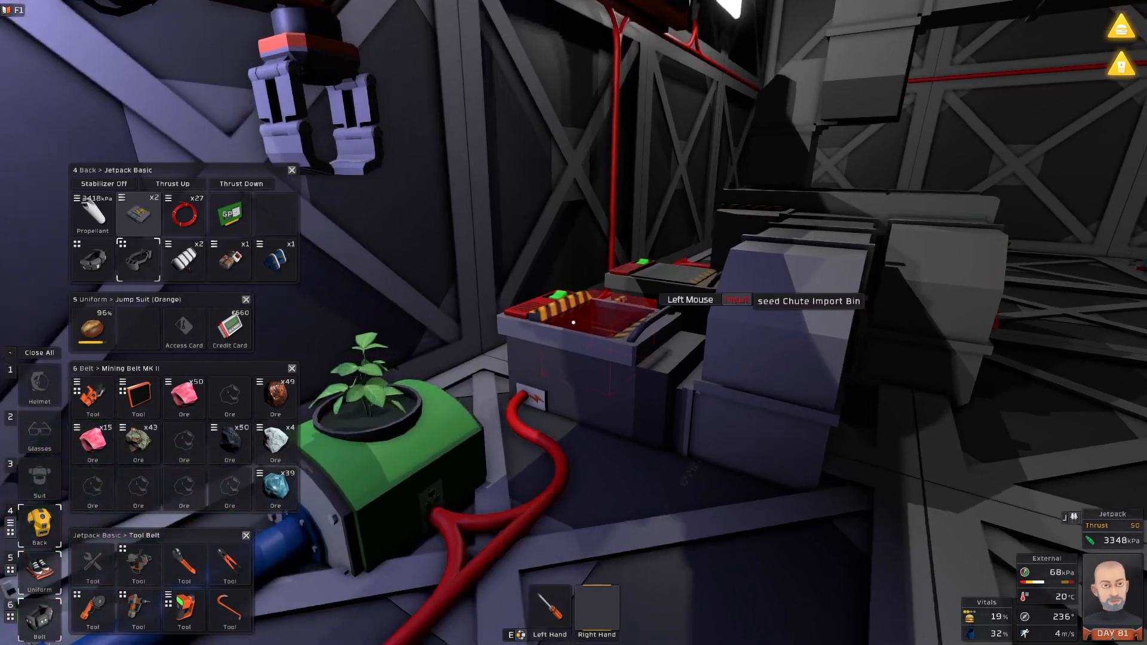
pyautogui.moveTo(571, 319)
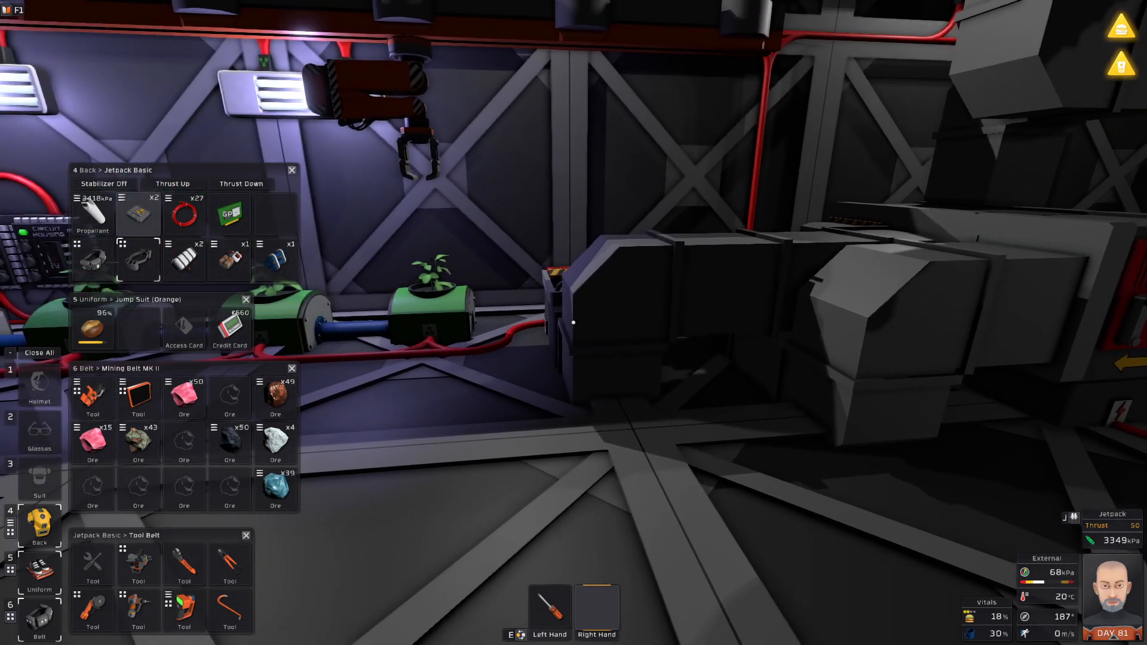
pyautogui.moveTo(569, 322)
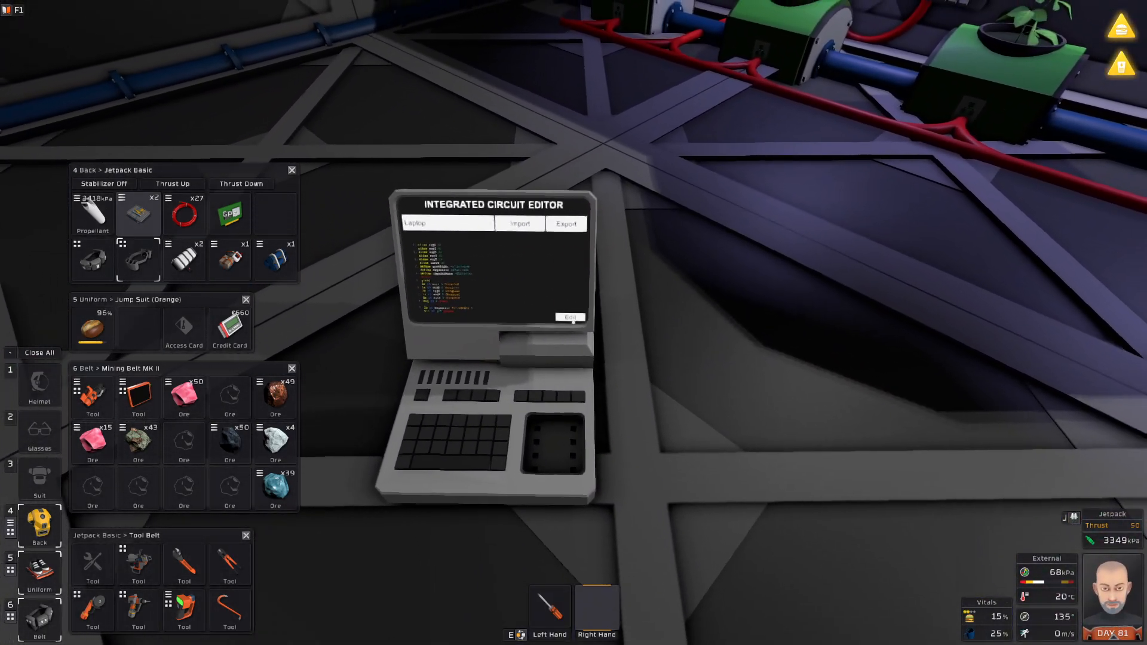
pyautogui.click(572, 316)
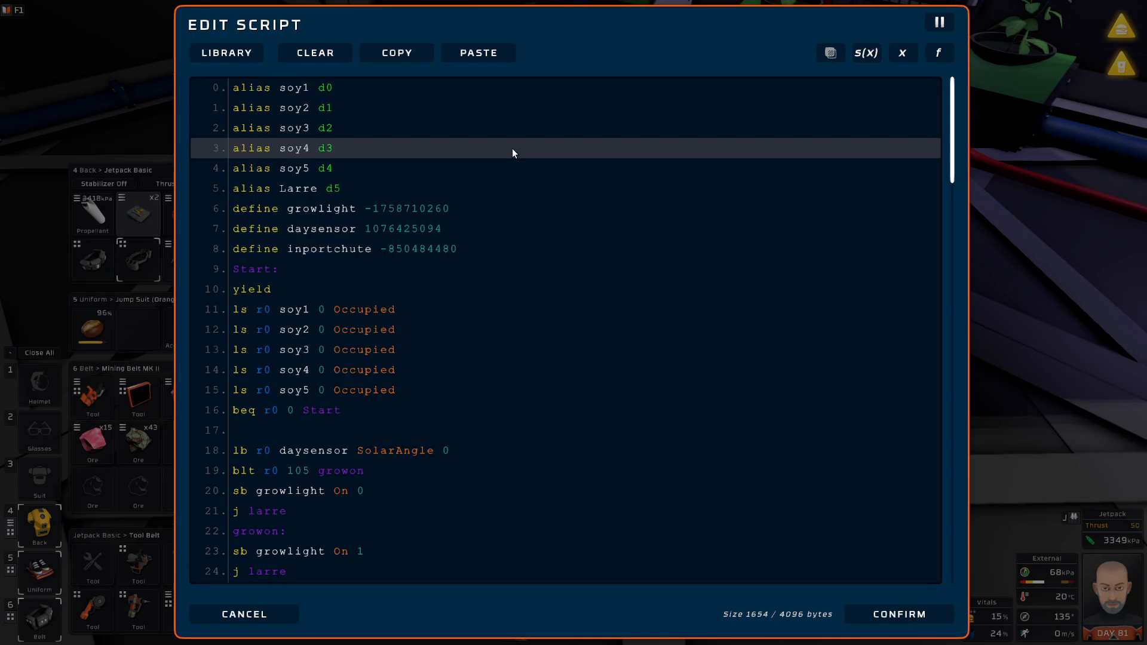
pyautogui.scroll(-3)
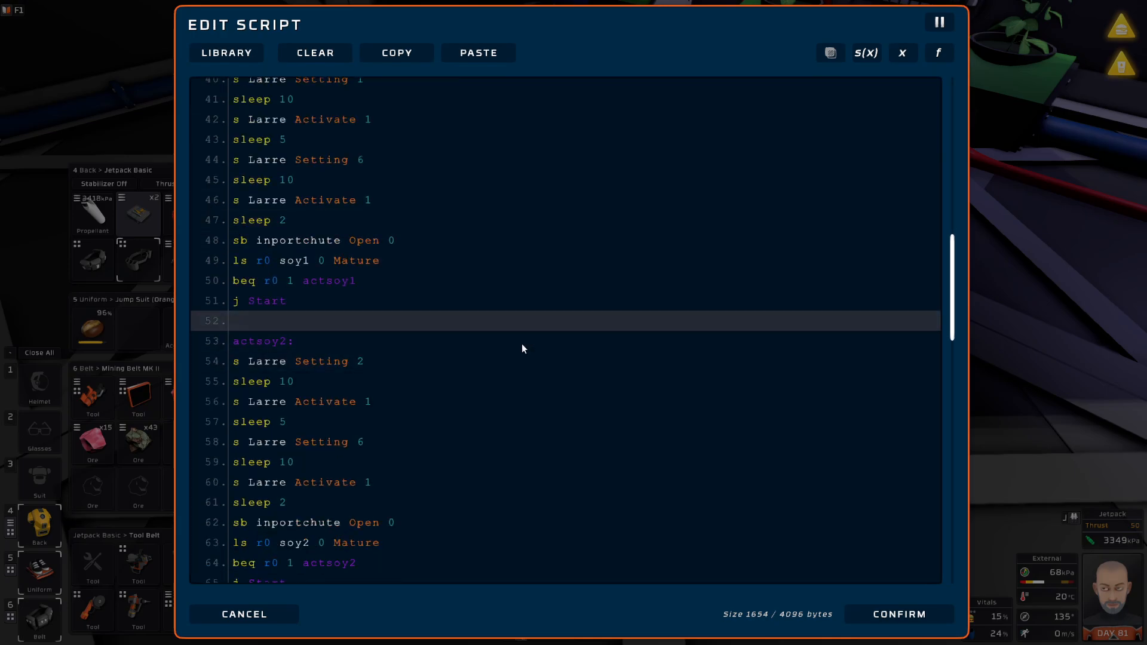
pyautogui.scroll(-3)
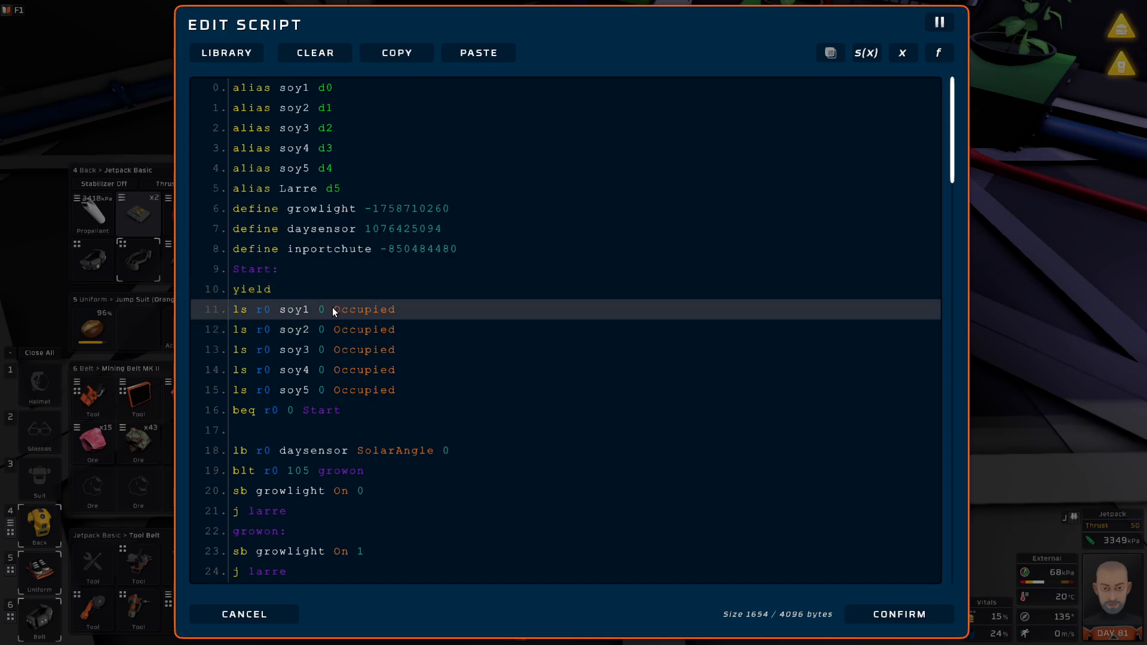
pyautogui.click(319, 410)
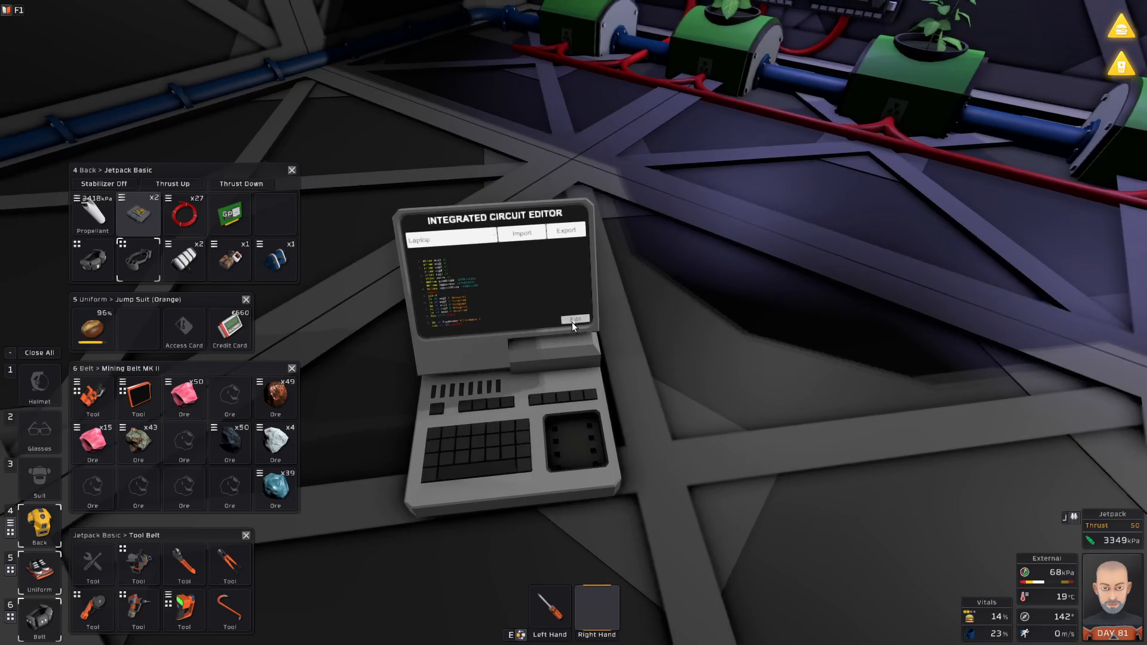
# Reopen the Edit Script window from the laptop, then cancel out of it.
pyautogui.click(577, 320)
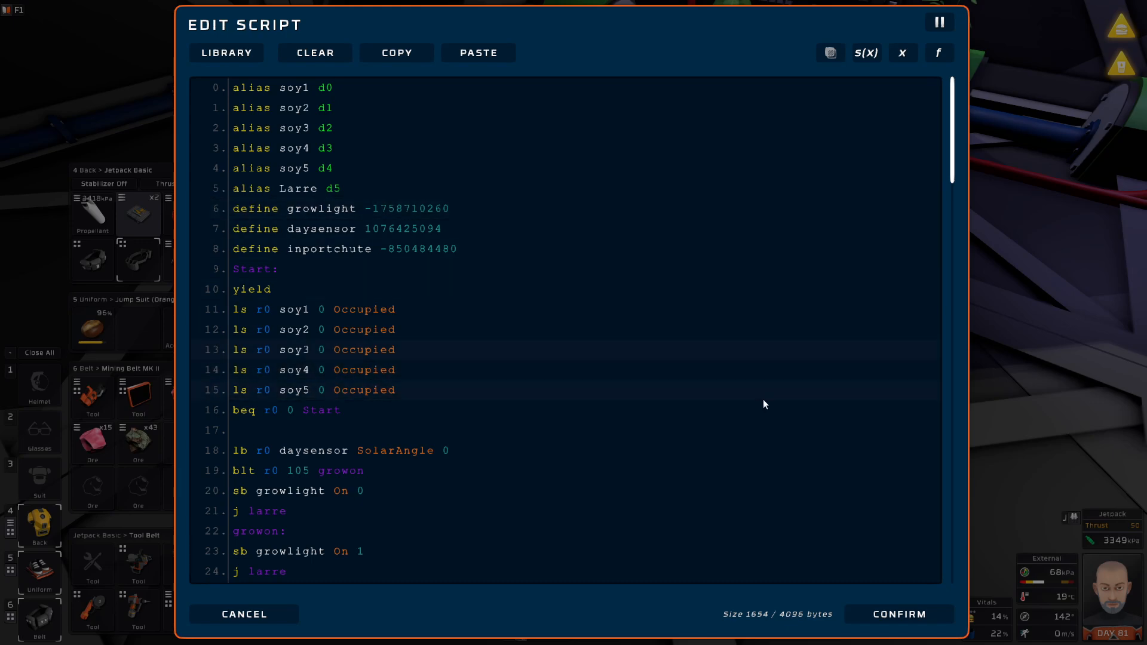
pyautogui.click(243, 614)
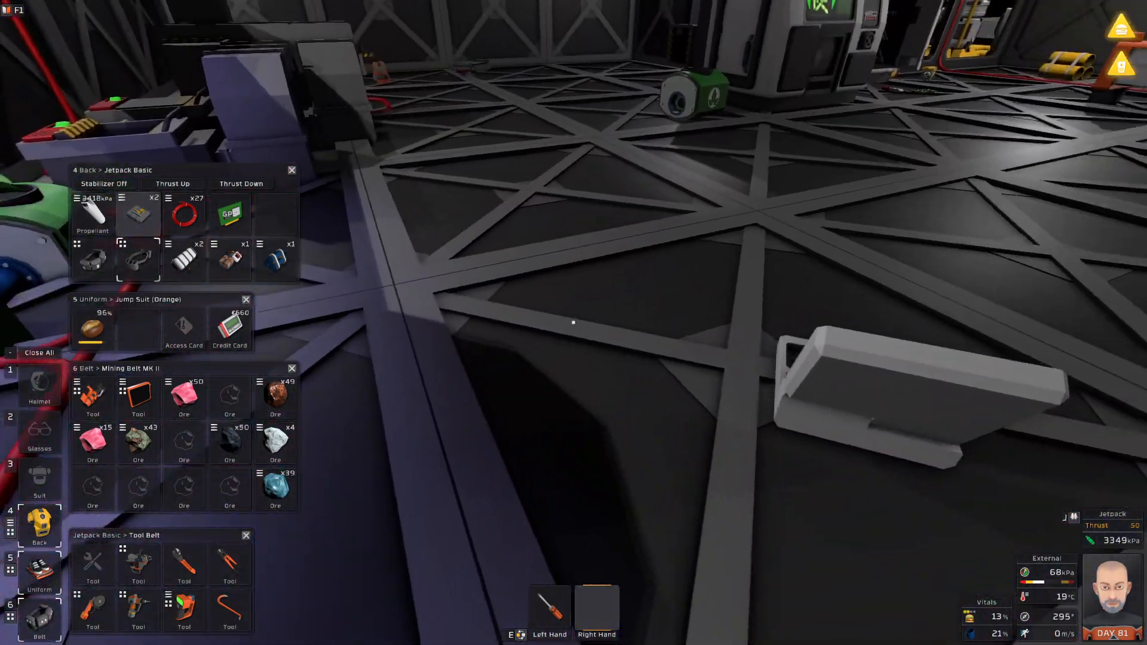
pyautogui.moveTo(572, 323)
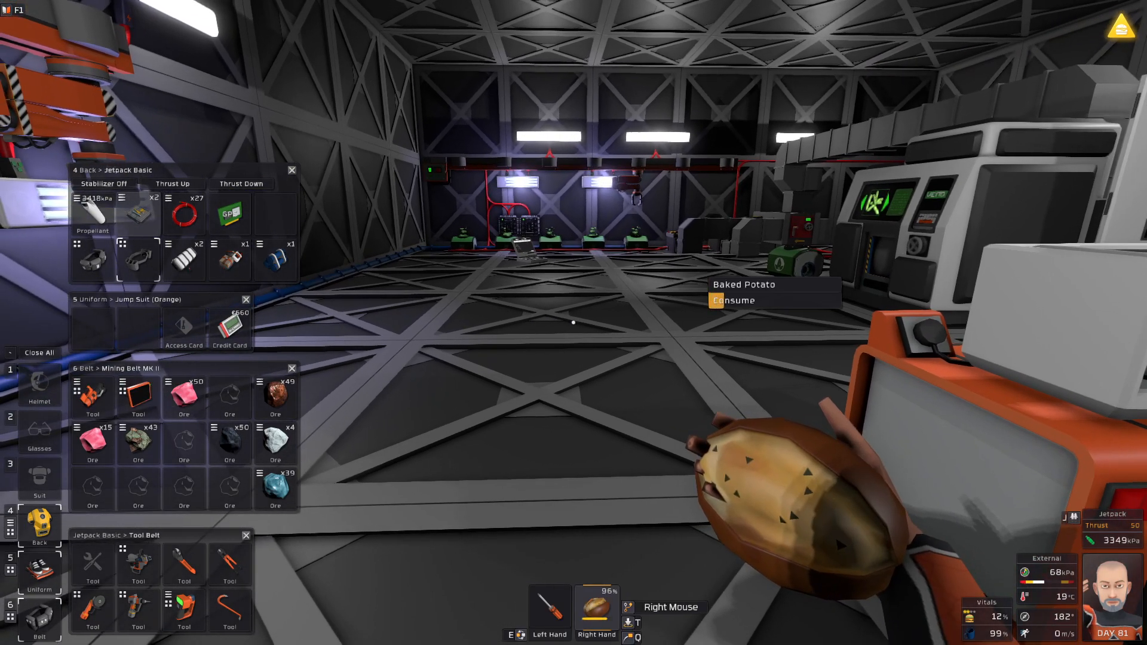
pyautogui.moveTo(733, 301)
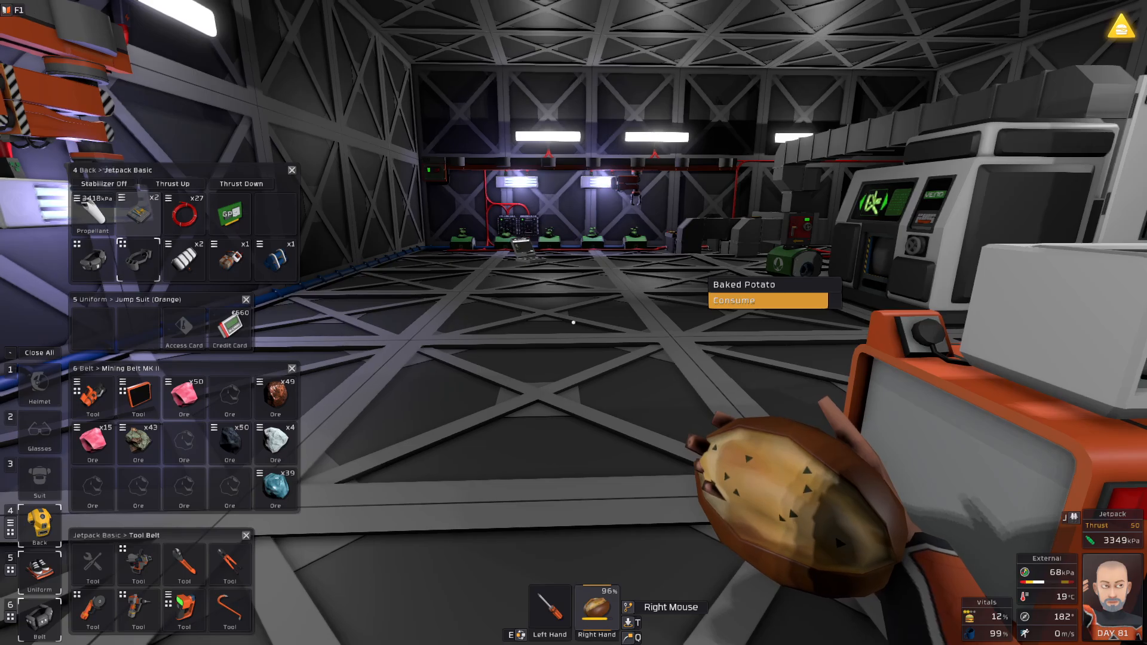
# Consume the Baked Potato to restore the character's food level.
pyautogui.click(748, 300)
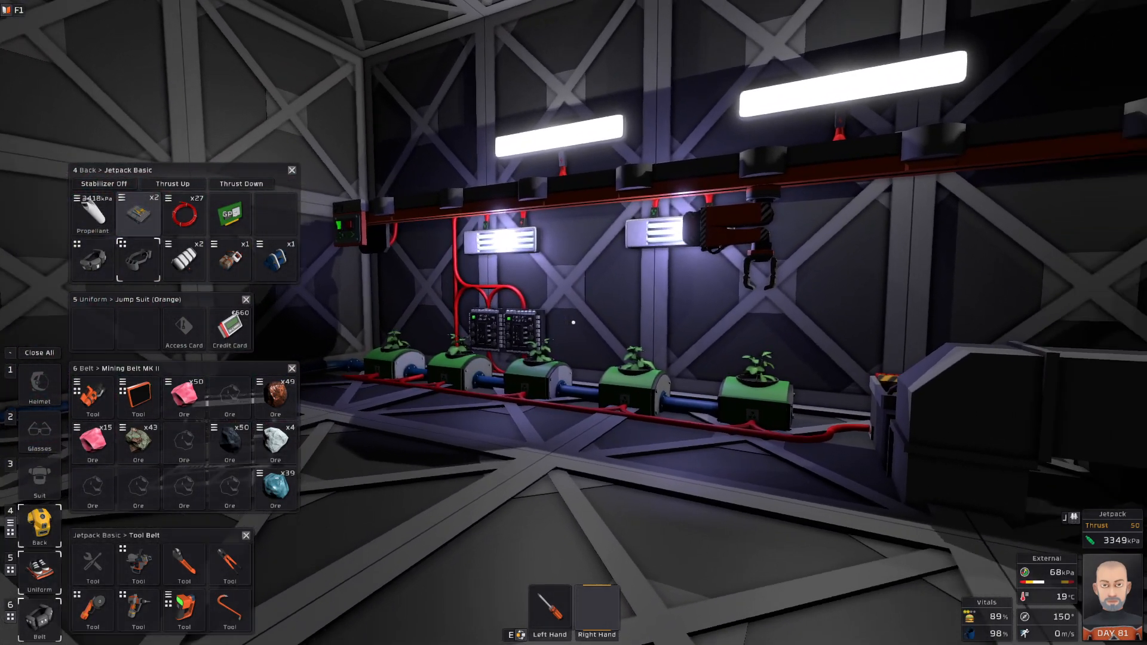
pyautogui.moveTo(658, 322)
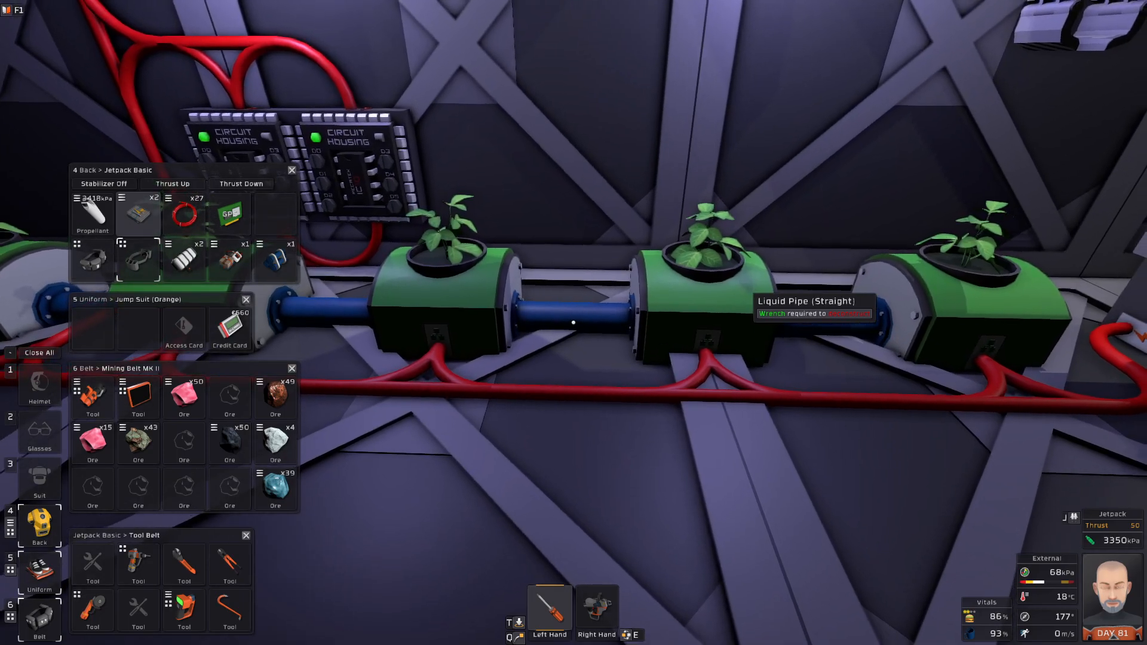
pyautogui.moveTo(587, 320)
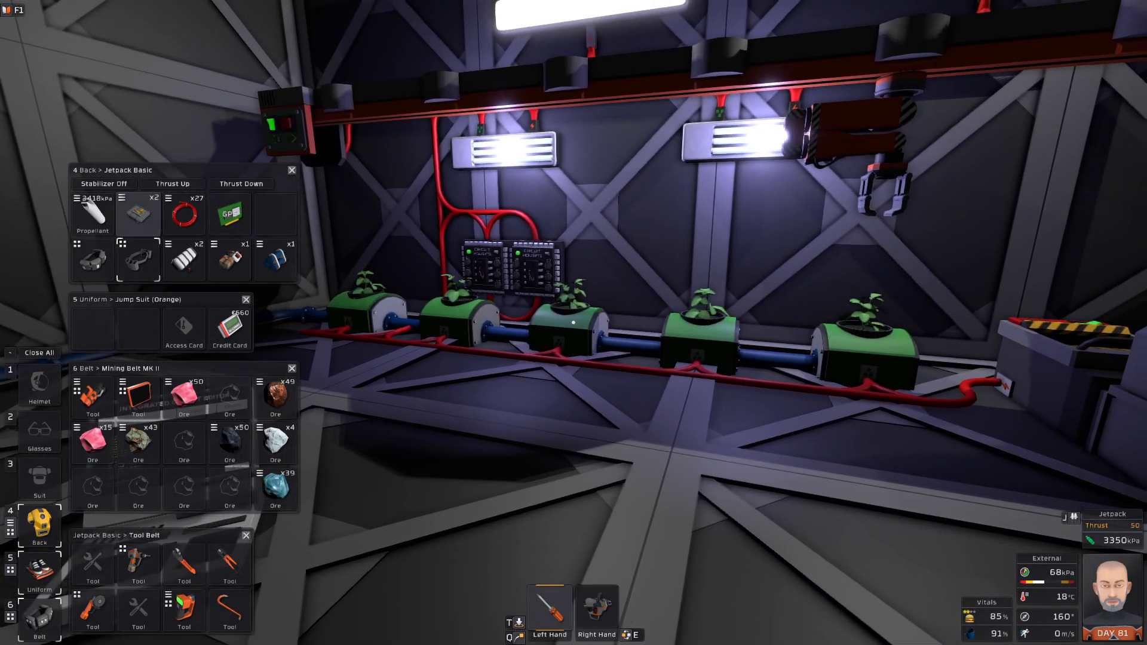
pyautogui.moveTo(573, 321)
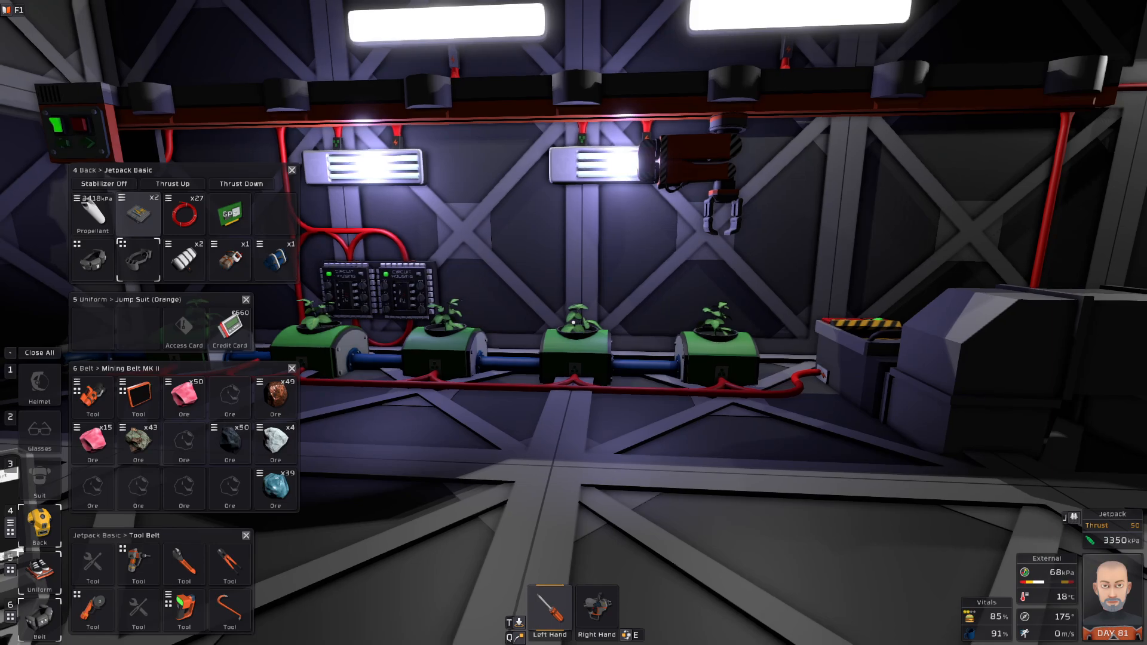